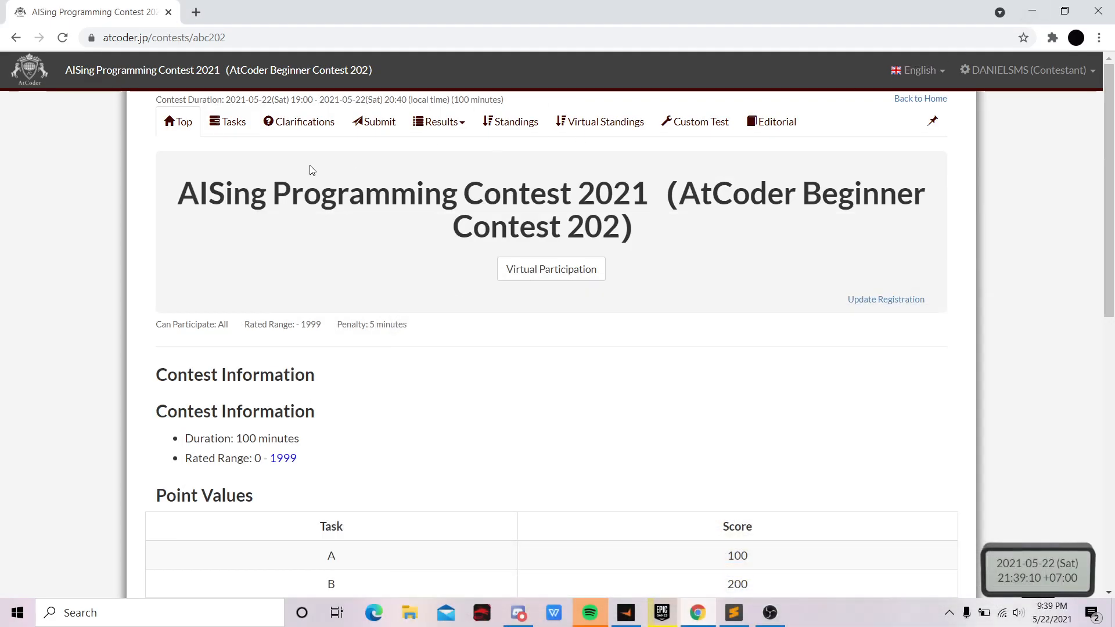
Step: Show the ABC202 task list via the Tasks link
left_click(228, 122)
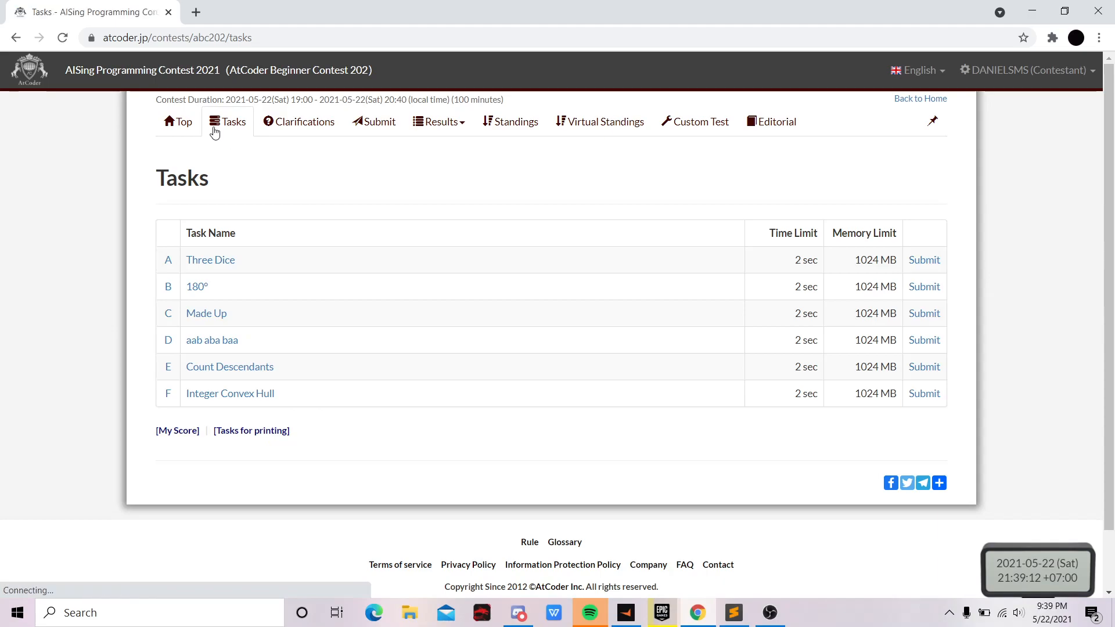
mouse_move(191, 201)
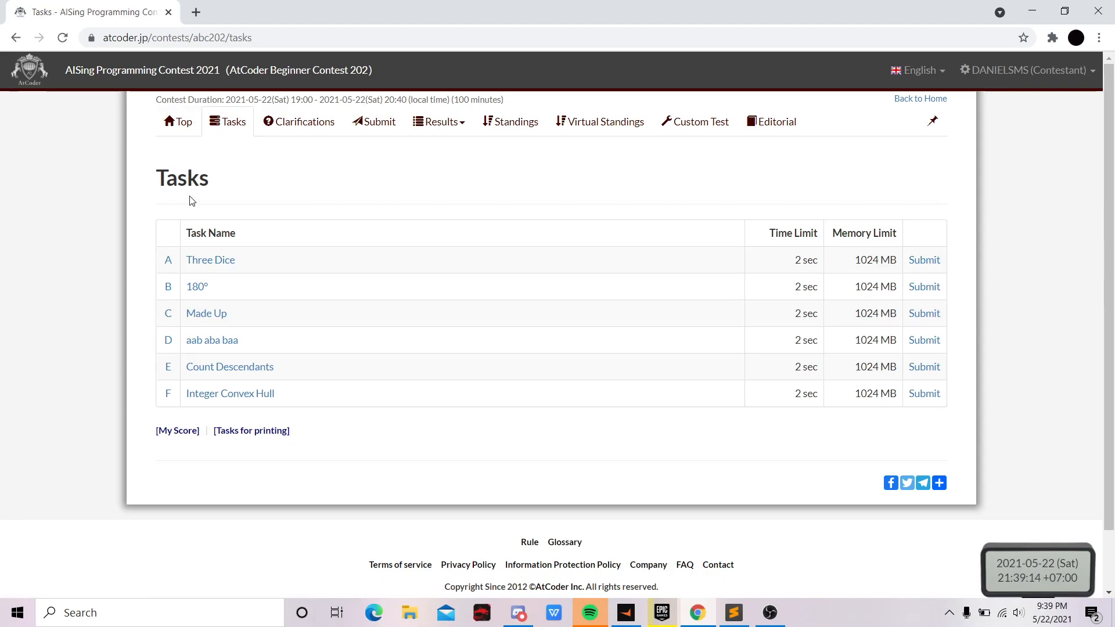
Step: Read problem A 'Three Dice' from its statement down through the sample cases
left_click(211, 259)
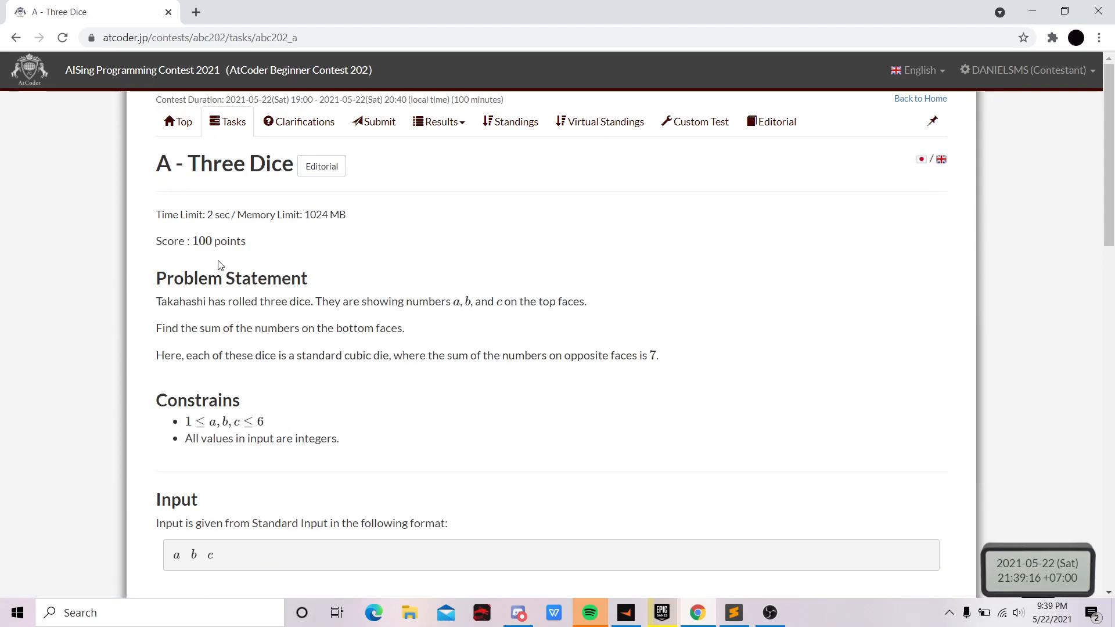
scroll("down", 3)
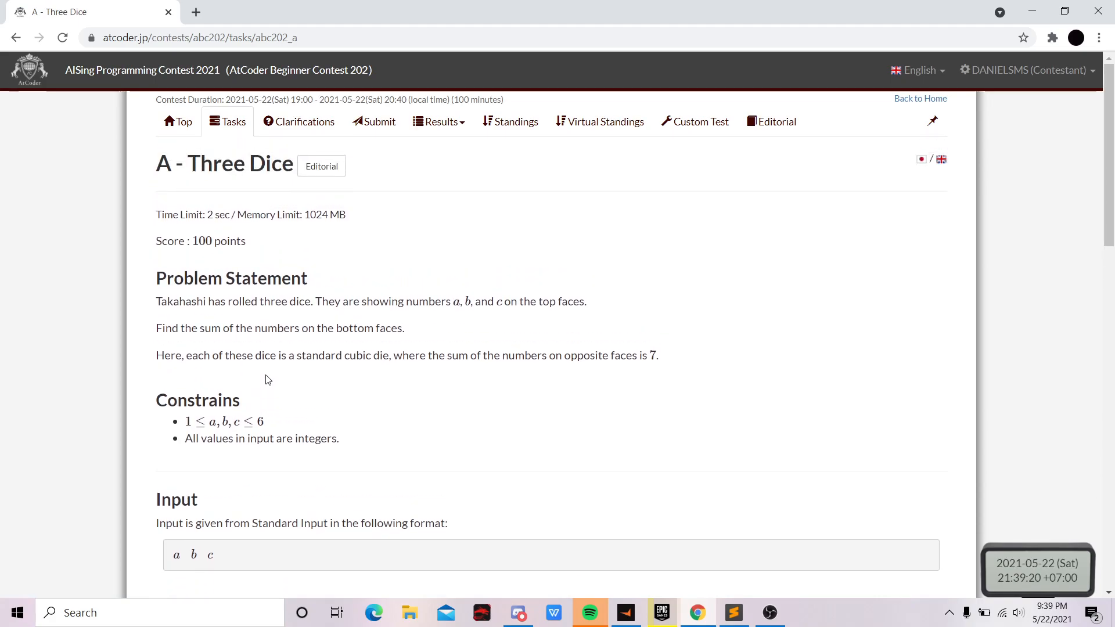
scroll("down", 3)
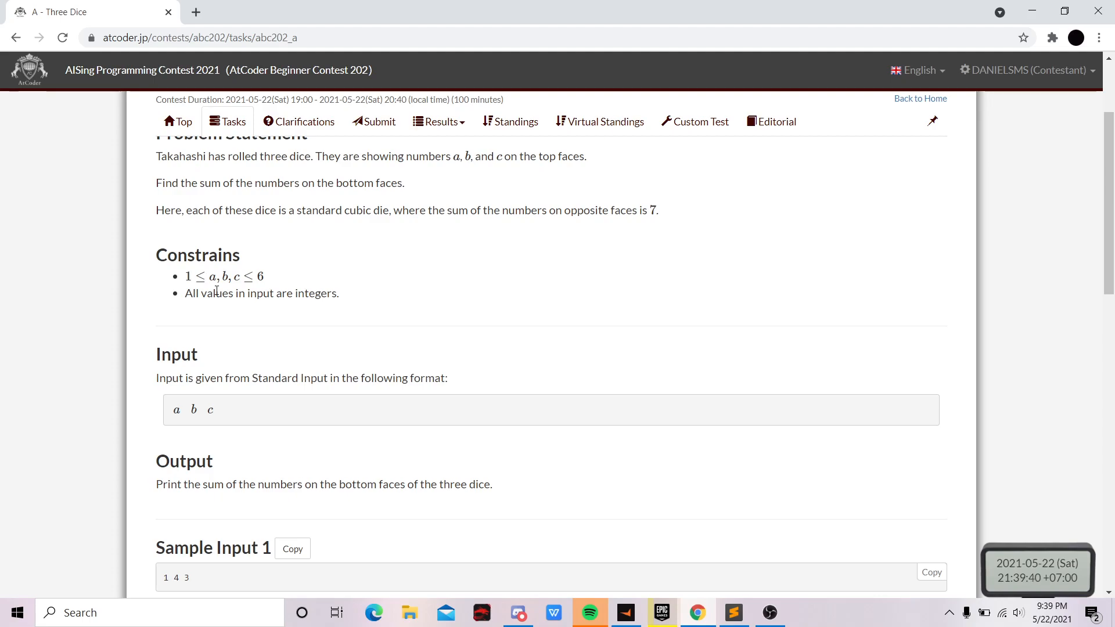
scroll("down", 3)
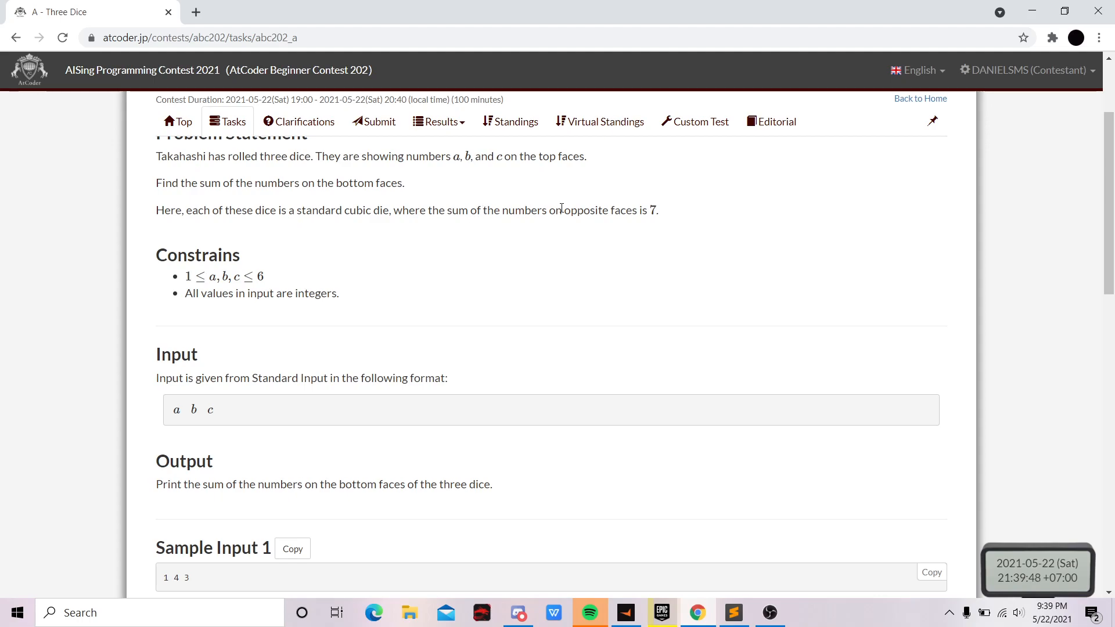
mouse_move(461, 231)
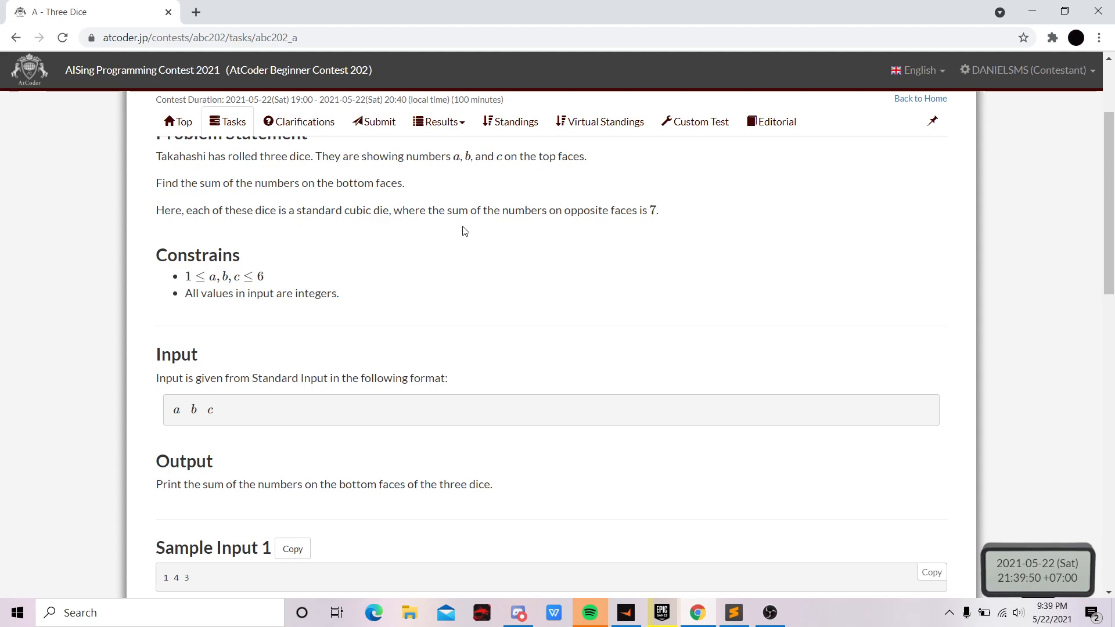
mouse_move(622, 226)
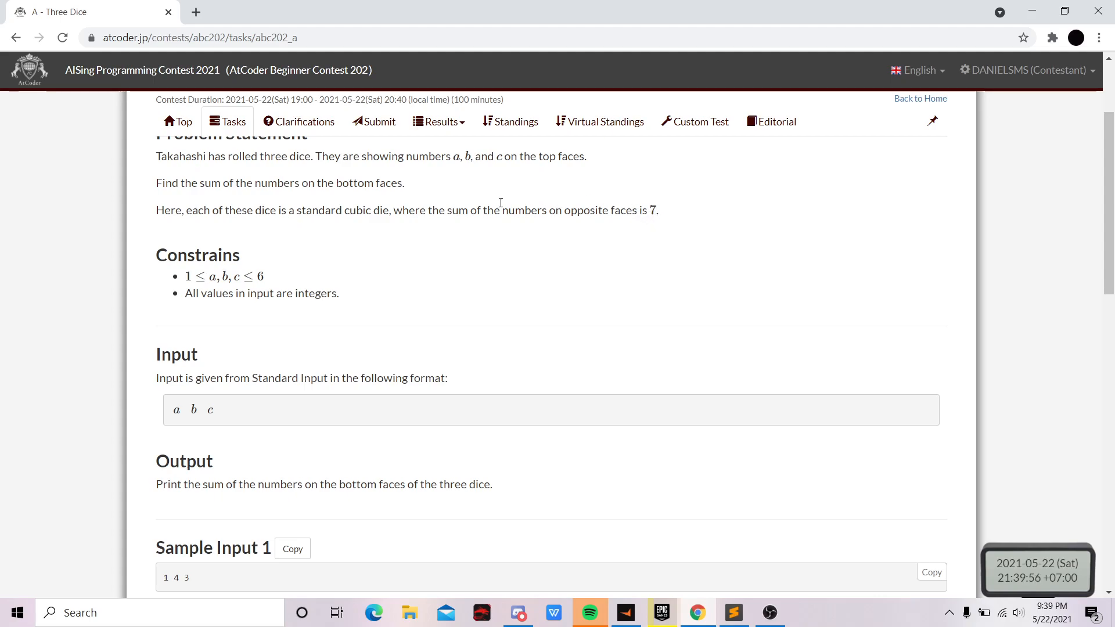
mouse_move(543, 224)
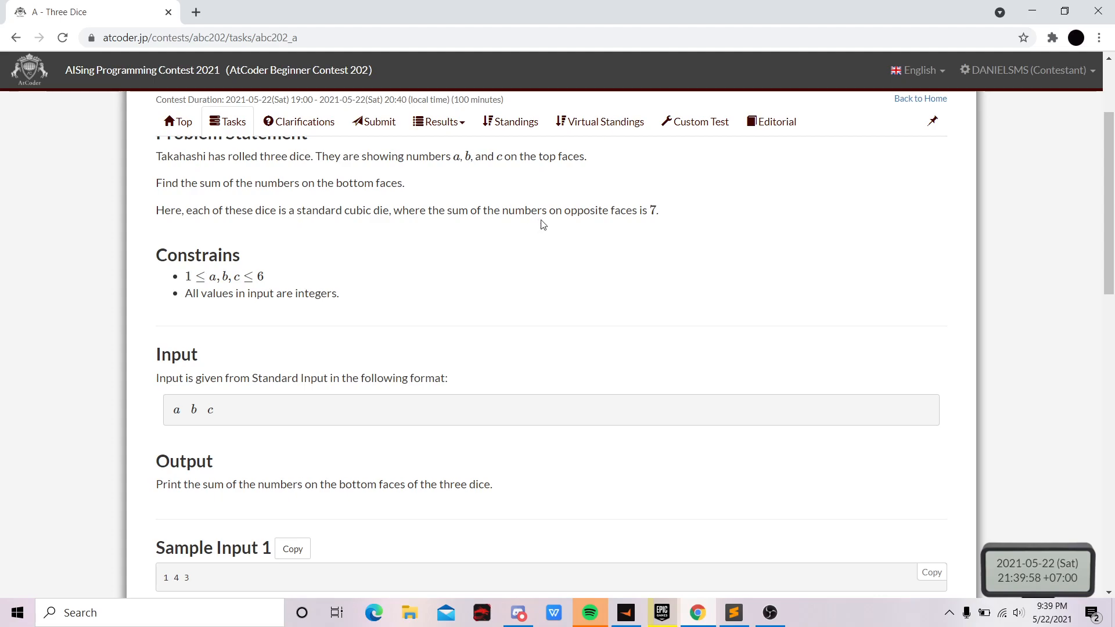
mouse_move(610, 224)
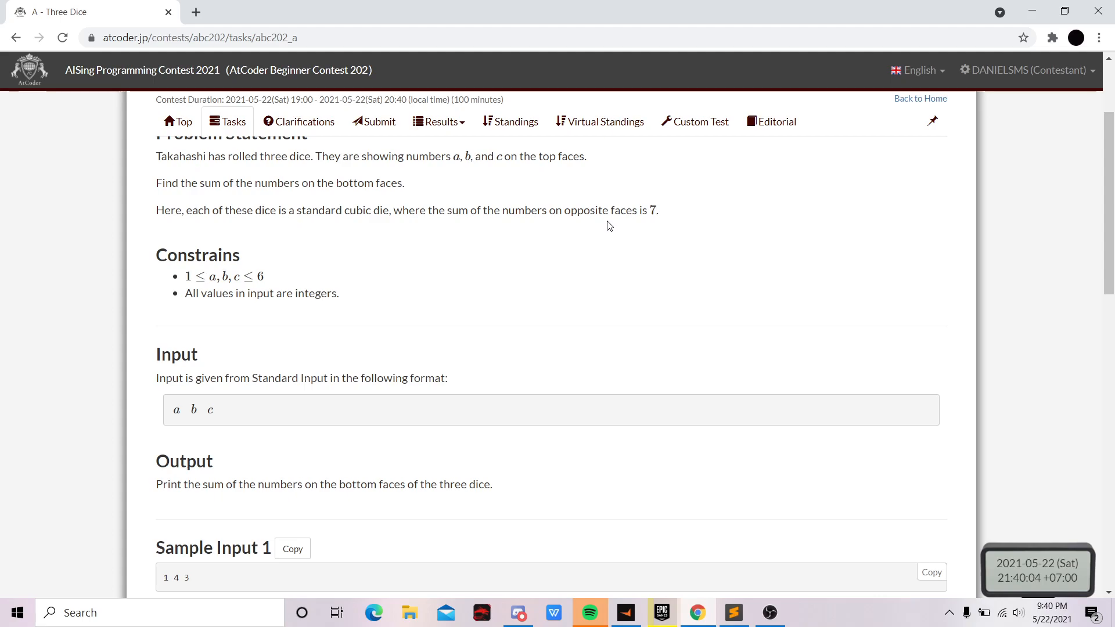
scroll("down", 3)
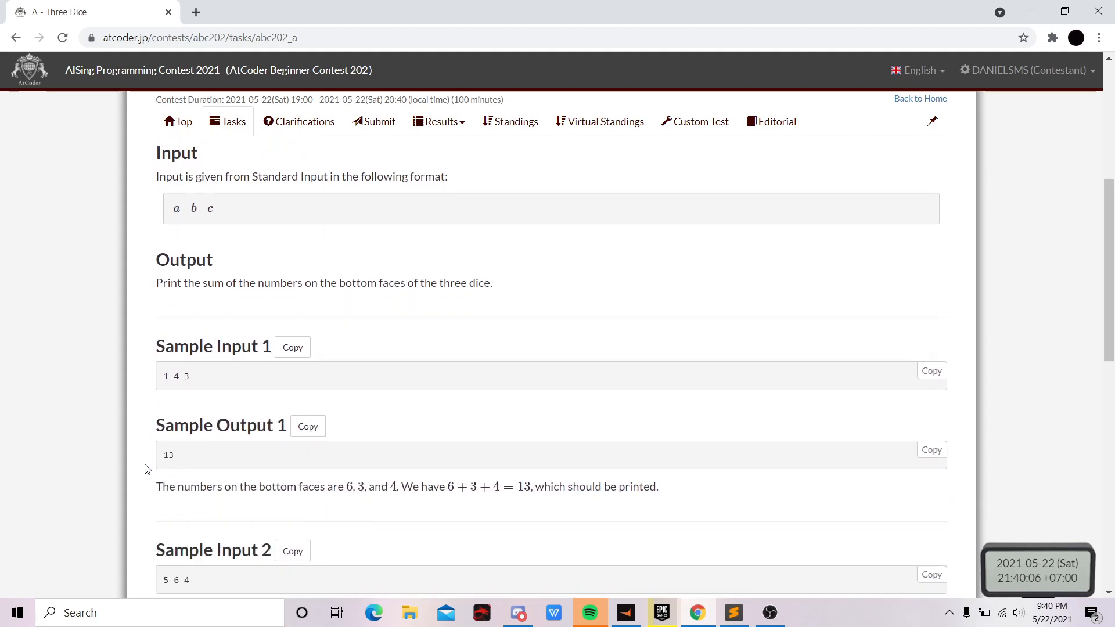
scroll("down", 3)
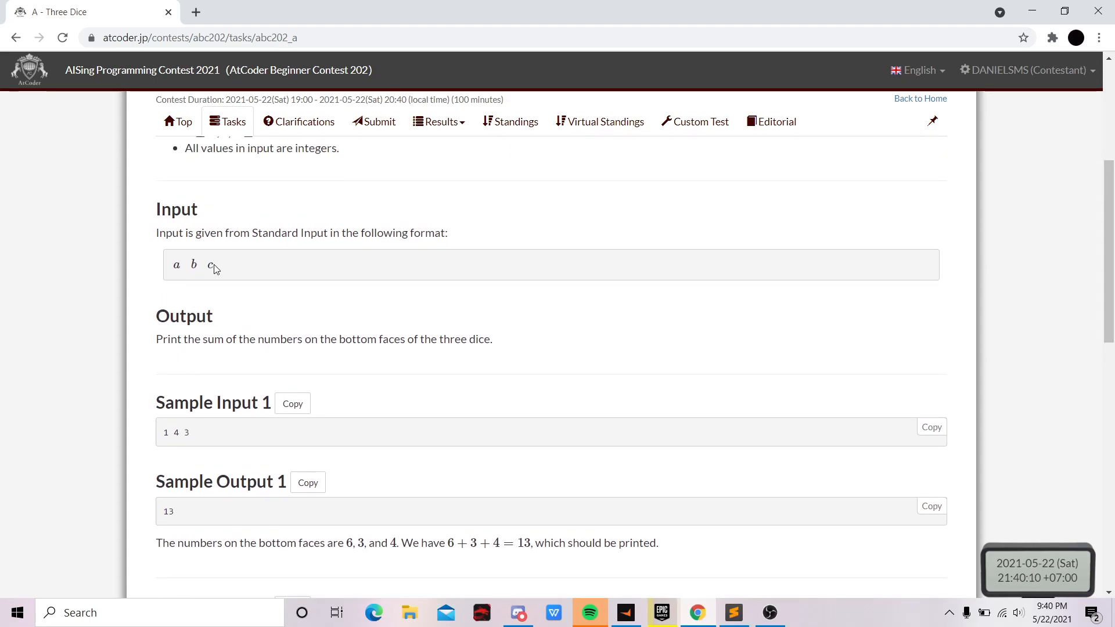
scroll("down", 3)
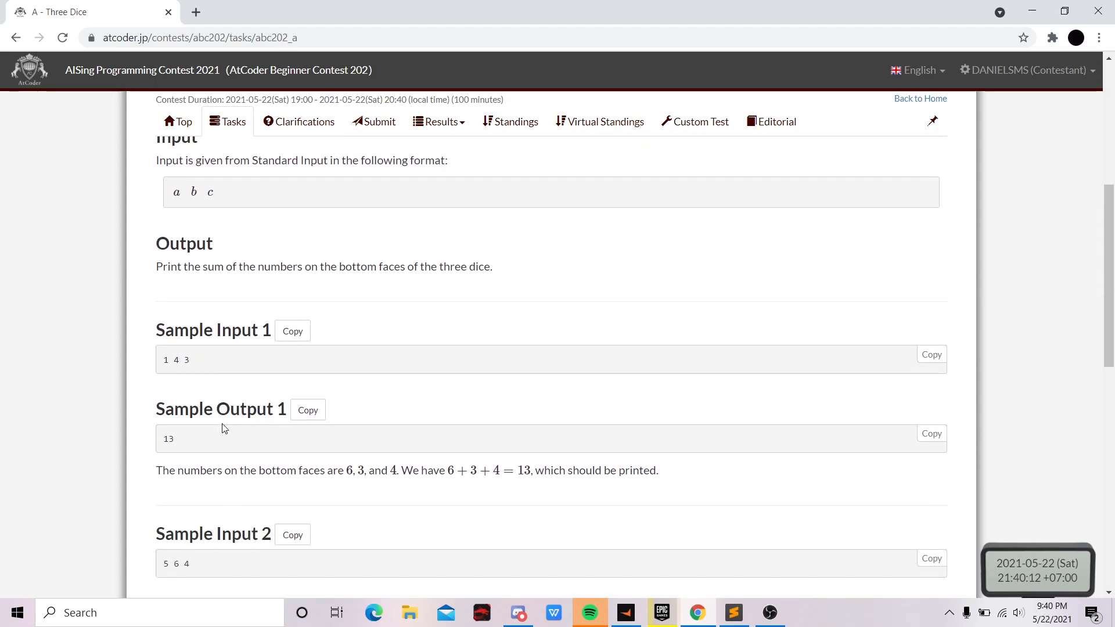
scroll("down", 3)
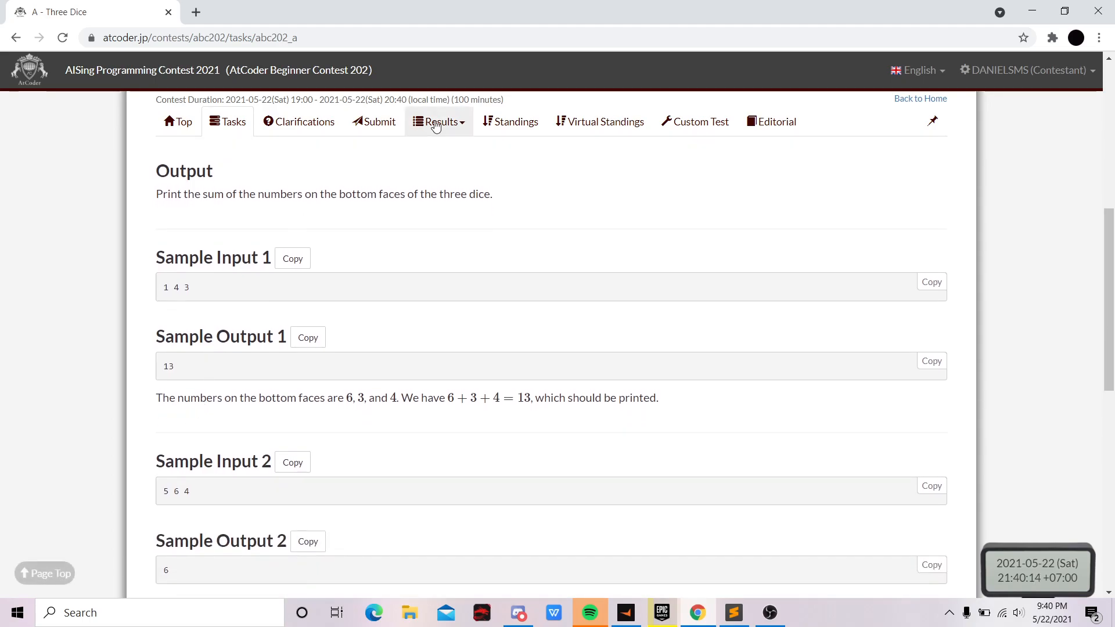
Step: View my accepted Three Dice submission's source from the My Submissions list
left_click(438, 122)
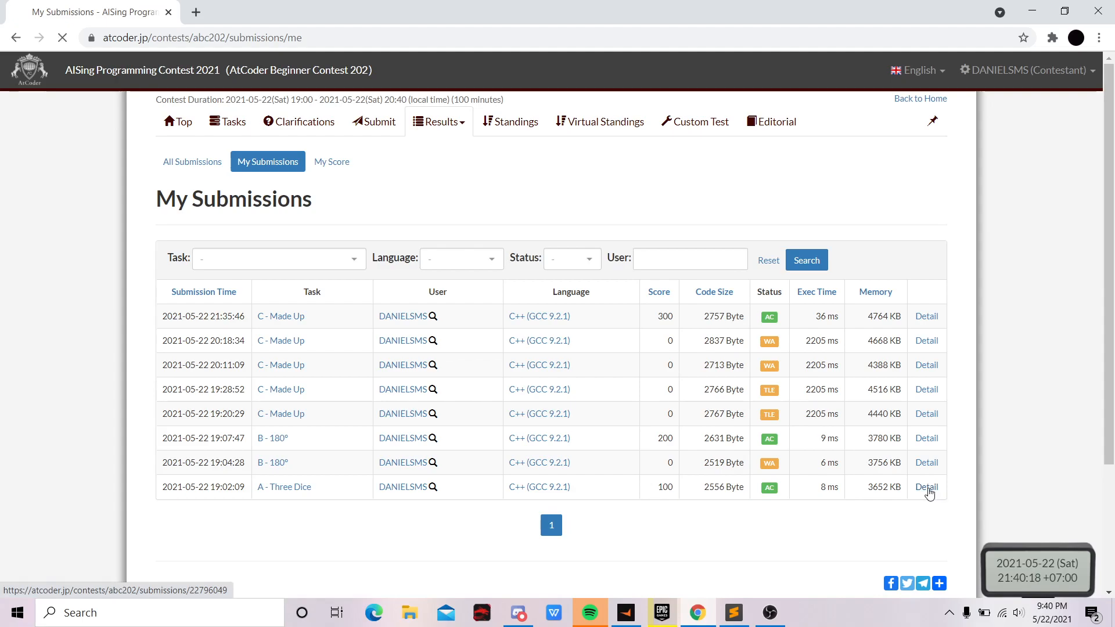
left_click(928, 487)
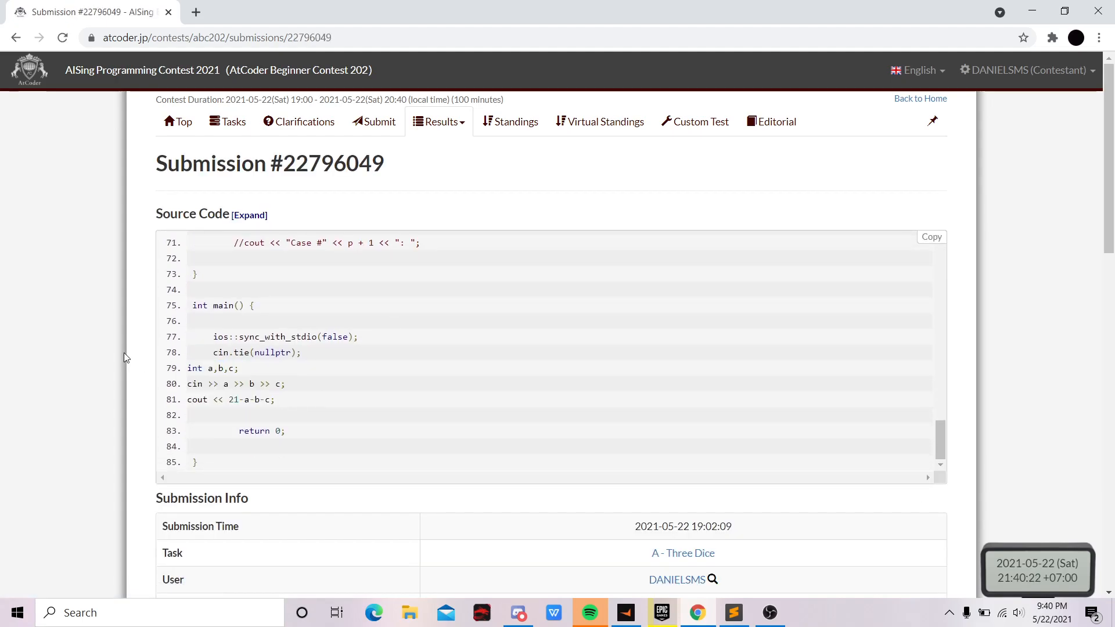
Step: Read problem B '180°' from the task list down to its first samples
left_click(228, 122)
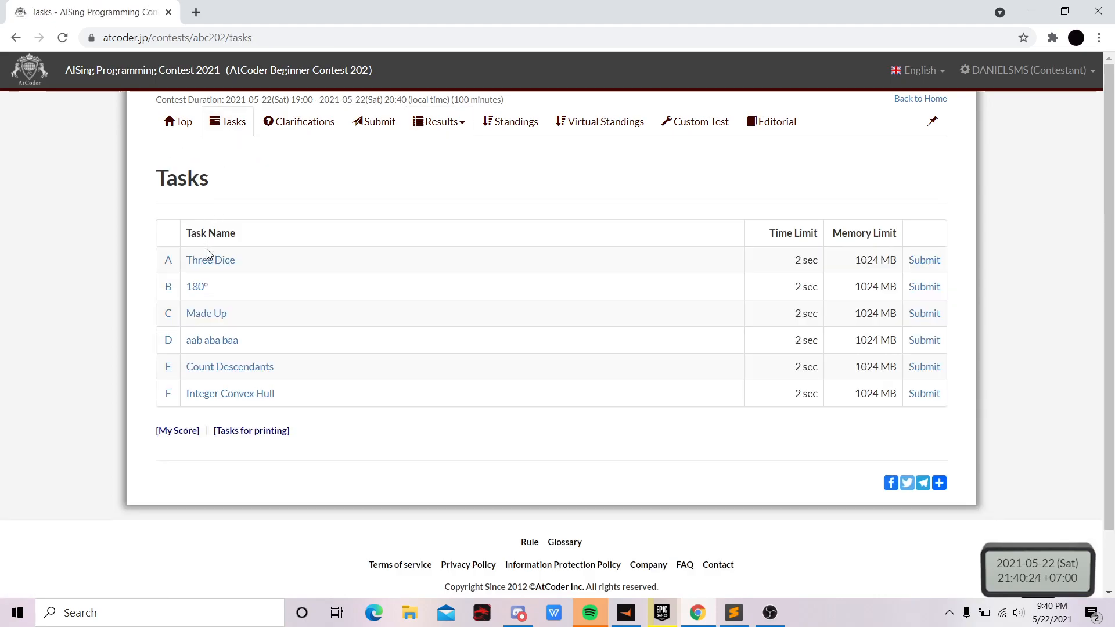
left_click(198, 285)
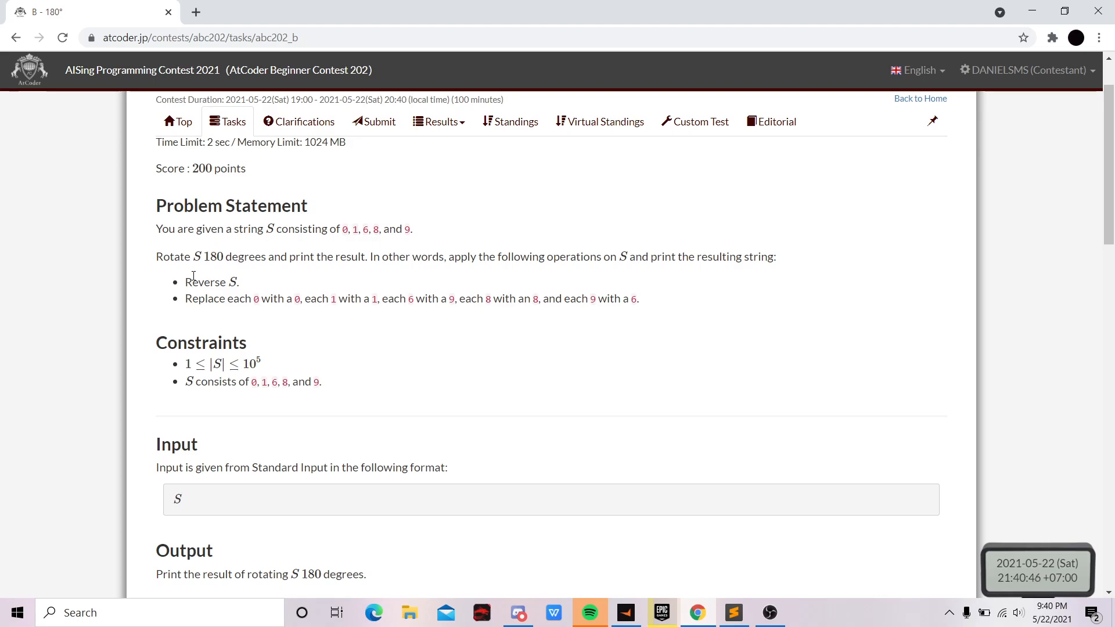
mouse_move(258, 272)
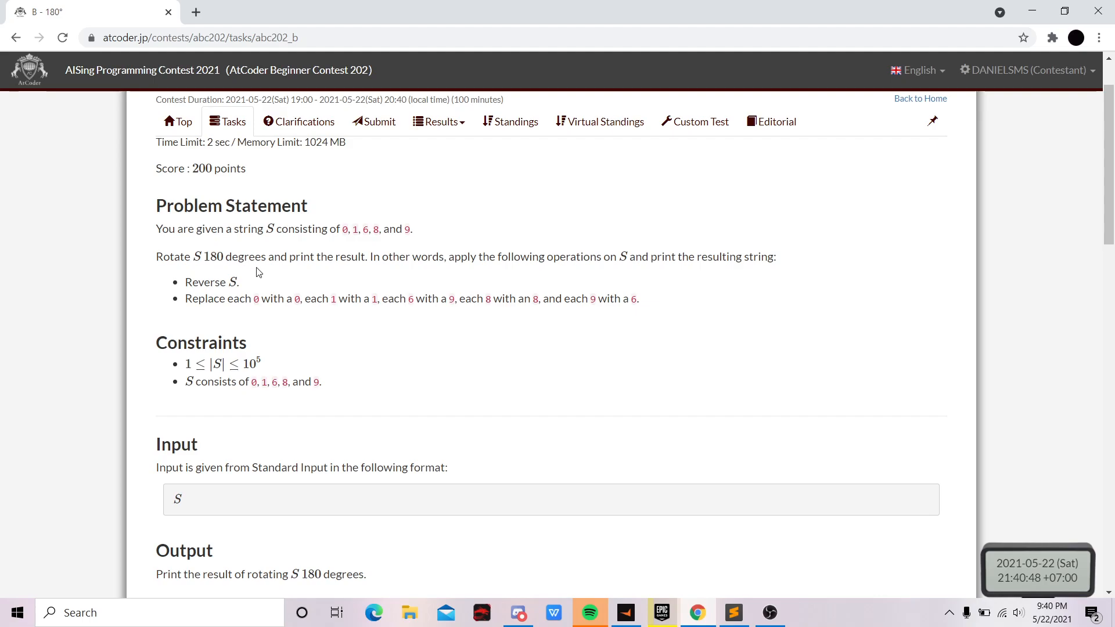
mouse_move(609, 305)
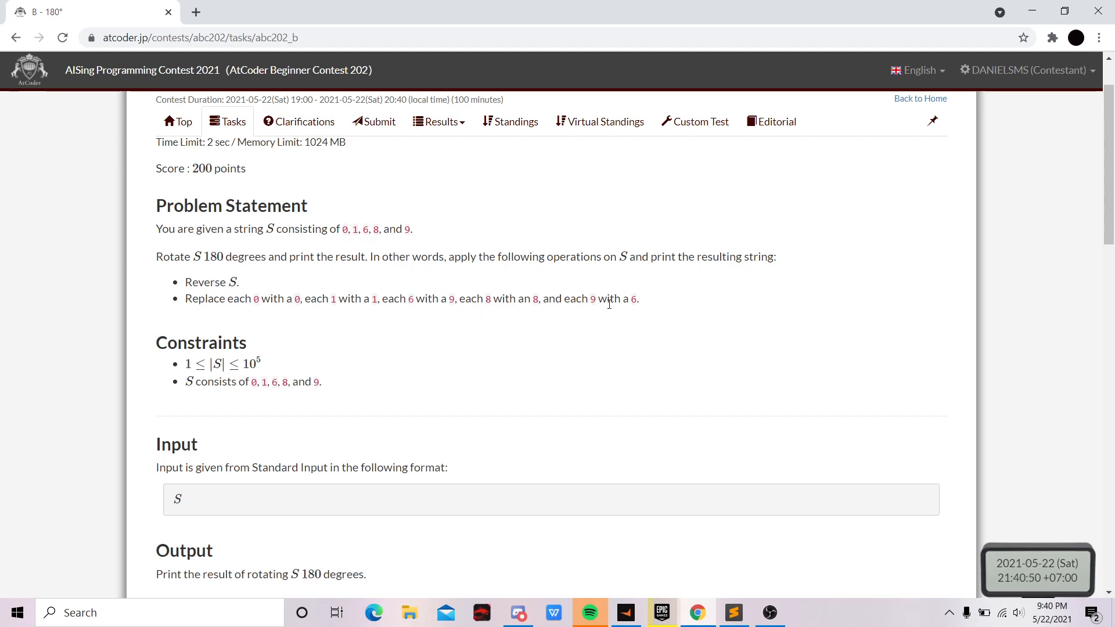
mouse_move(263, 299)
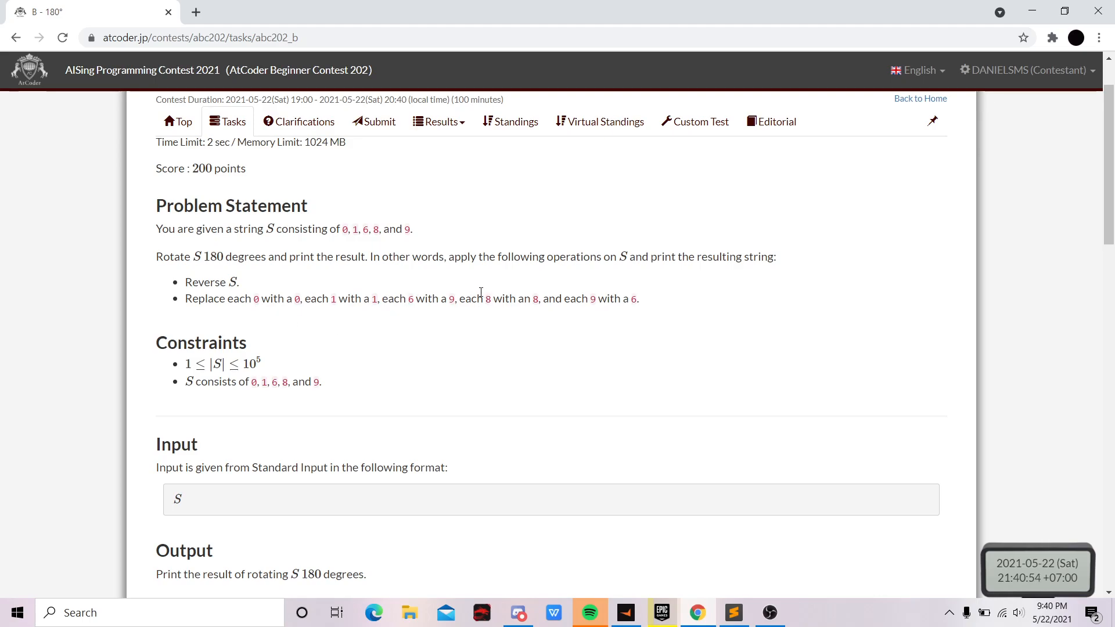
scroll("down", 3)
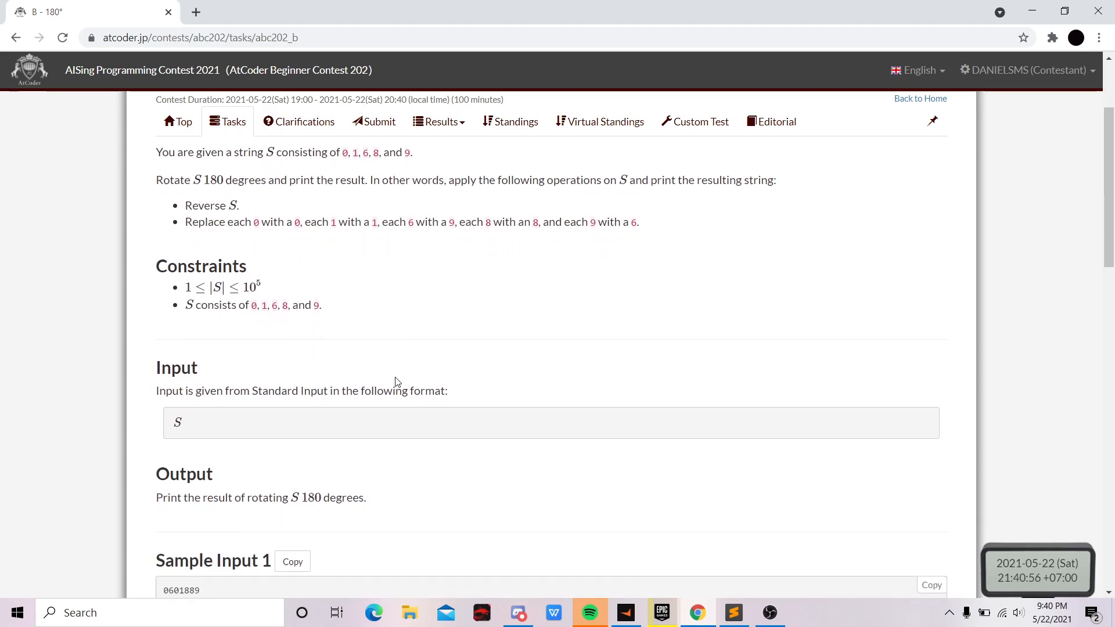
scroll("down", 3)
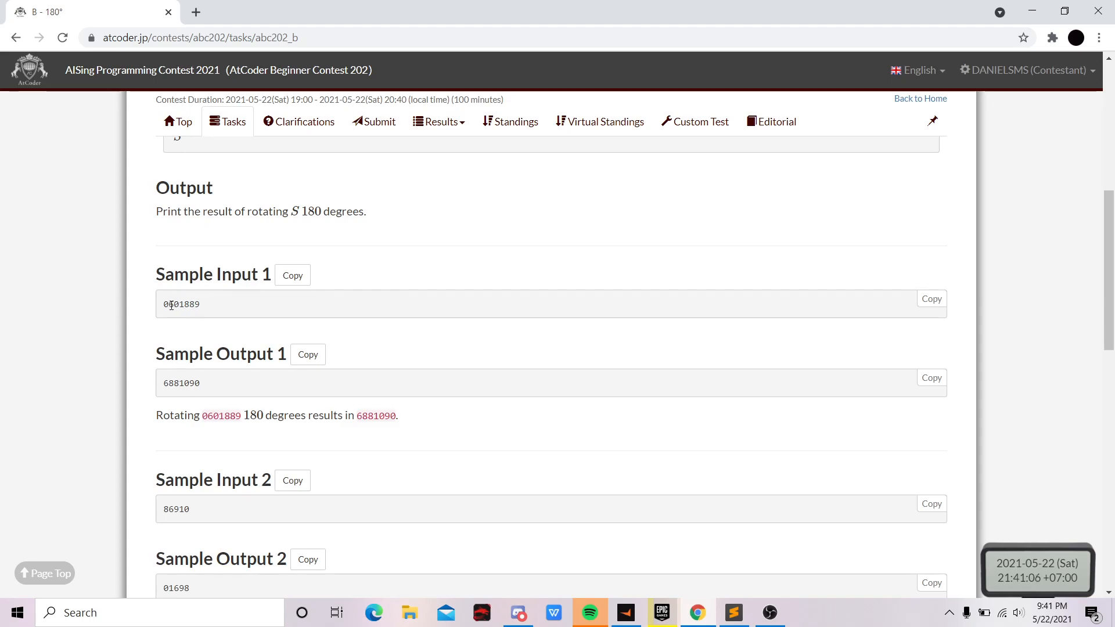
mouse_move(192, 382)
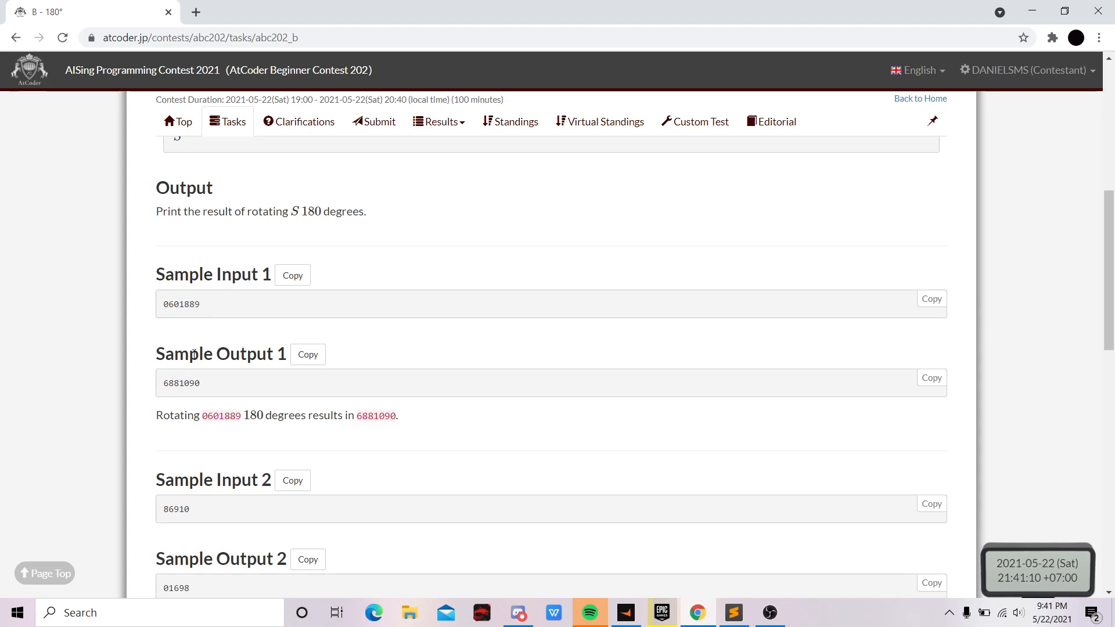
mouse_move(190, 468)
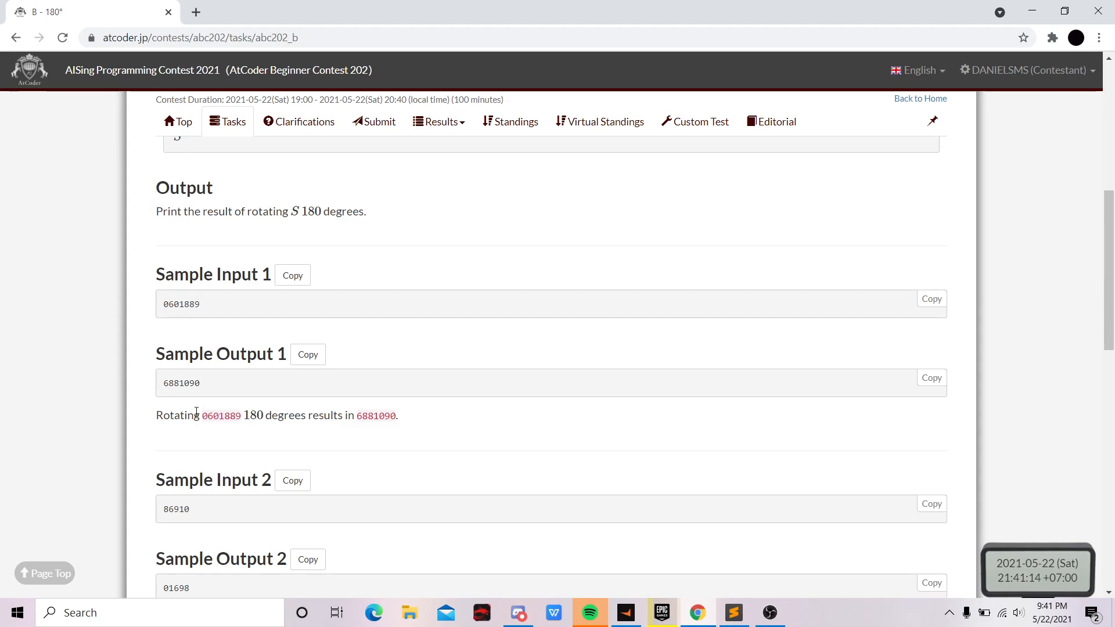
mouse_move(439, 122)
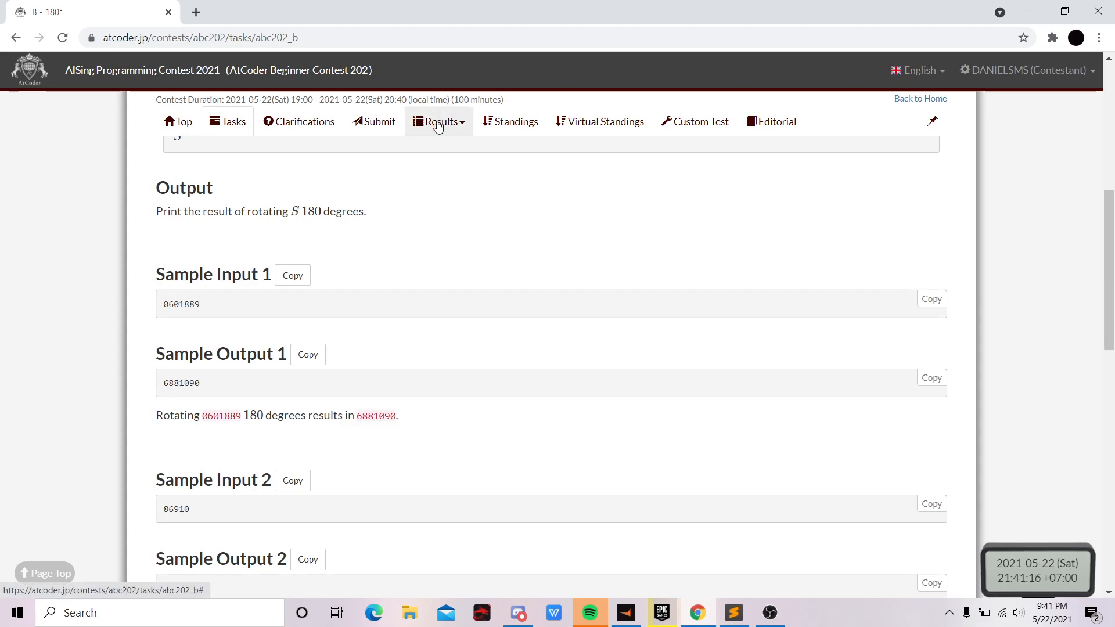
left_click(439, 122)
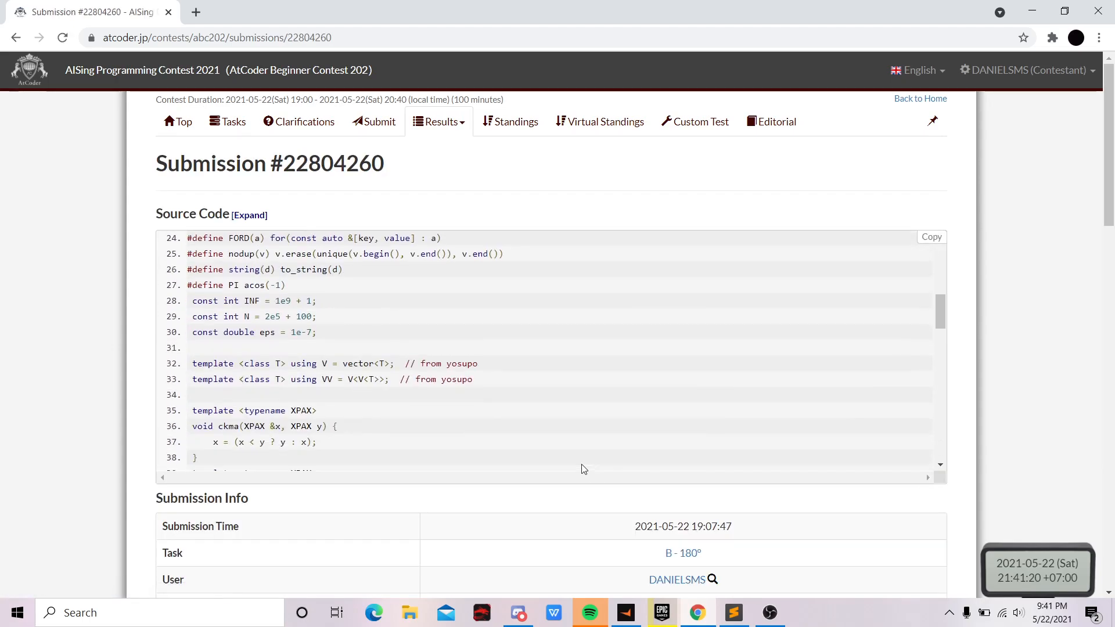
scroll("down", 3)
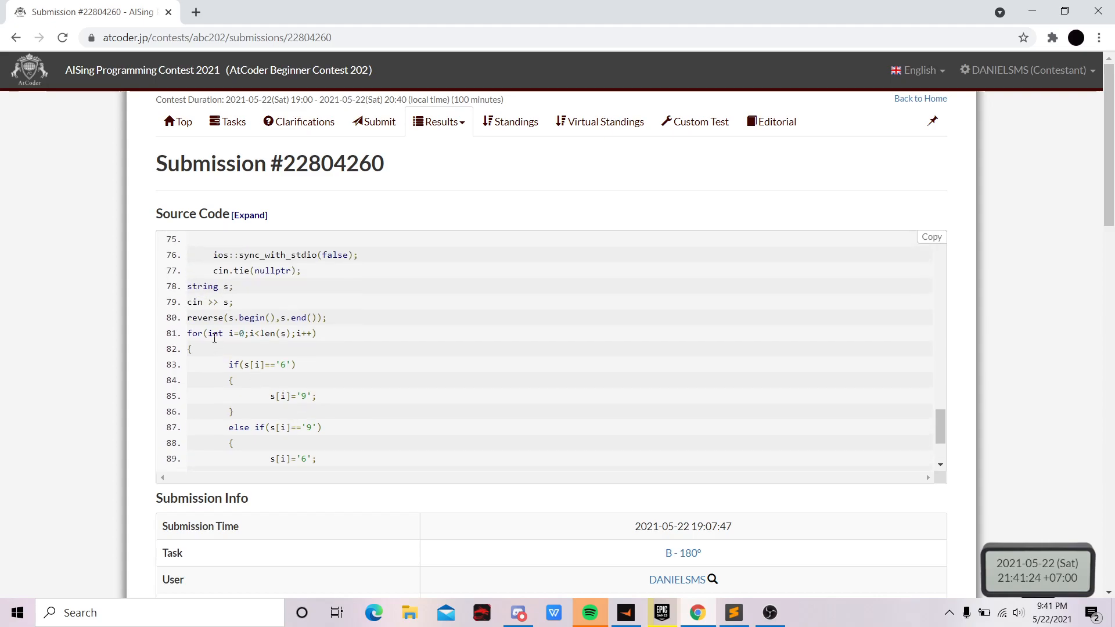
mouse_move(195, 289)
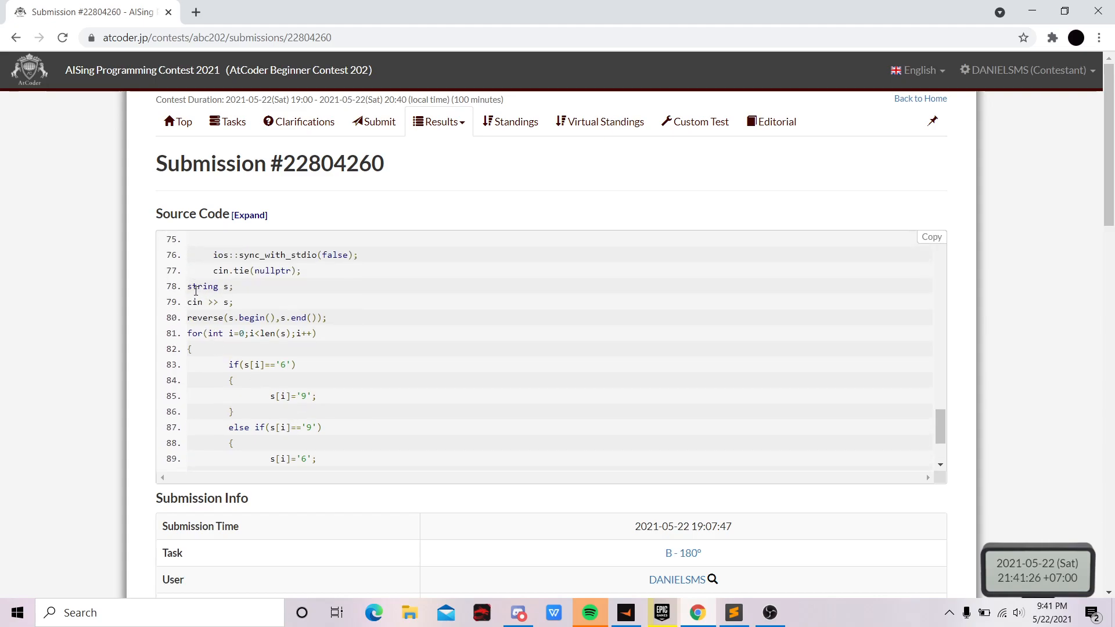
scroll("down", 3)
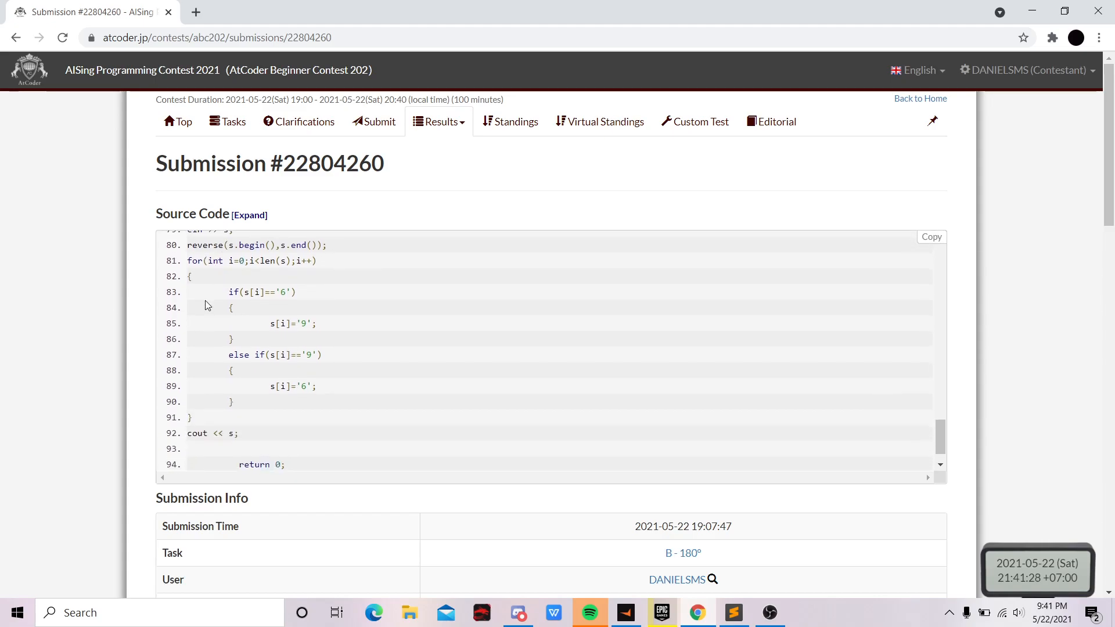
mouse_move(275, 339)
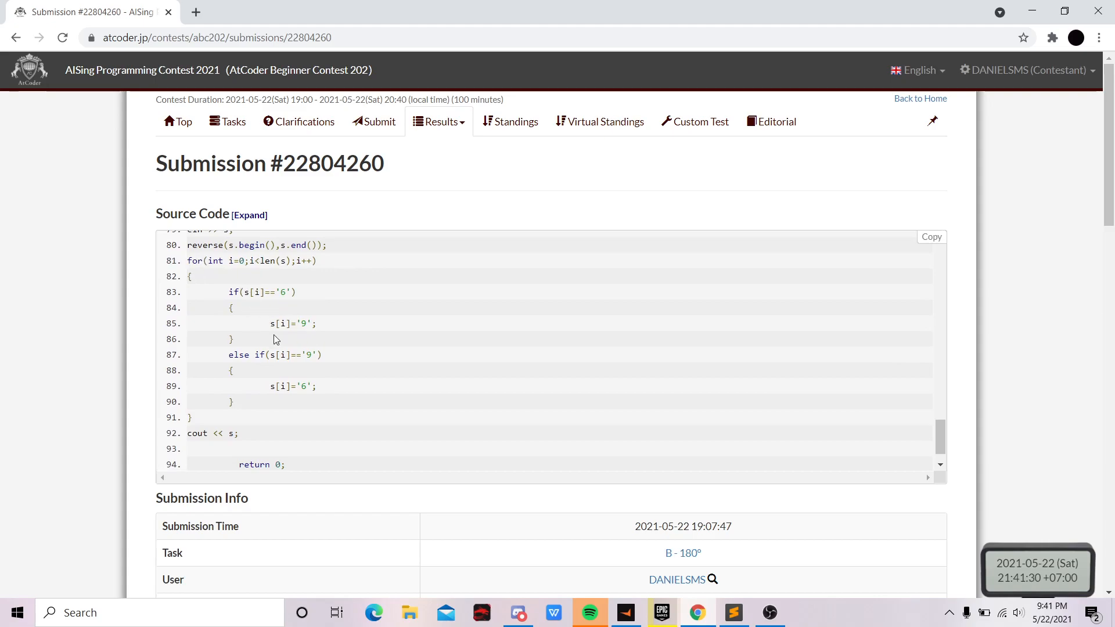
mouse_move(304, 338)
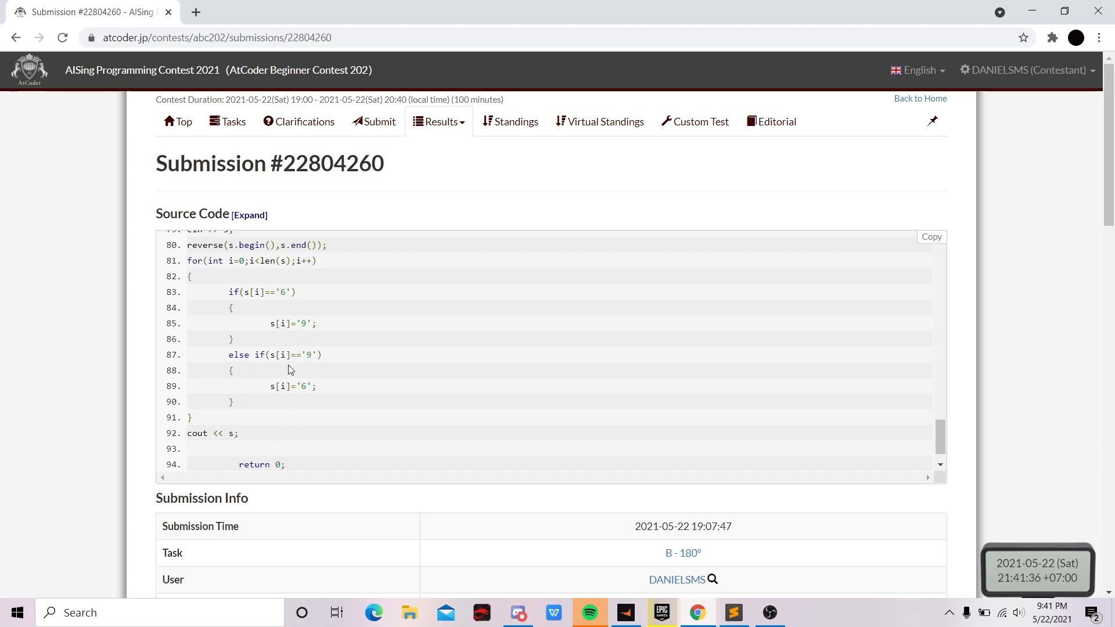
Step: Go back to the task list and bring up problem C 'Made Up'
left_click(227, 121)
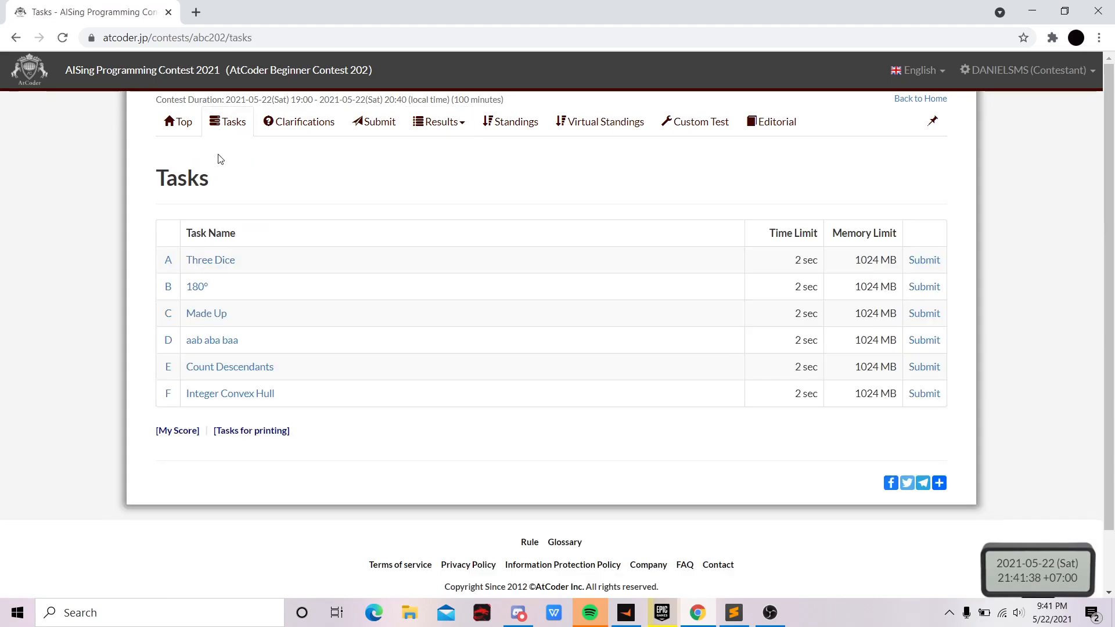
left_click(206, 312)
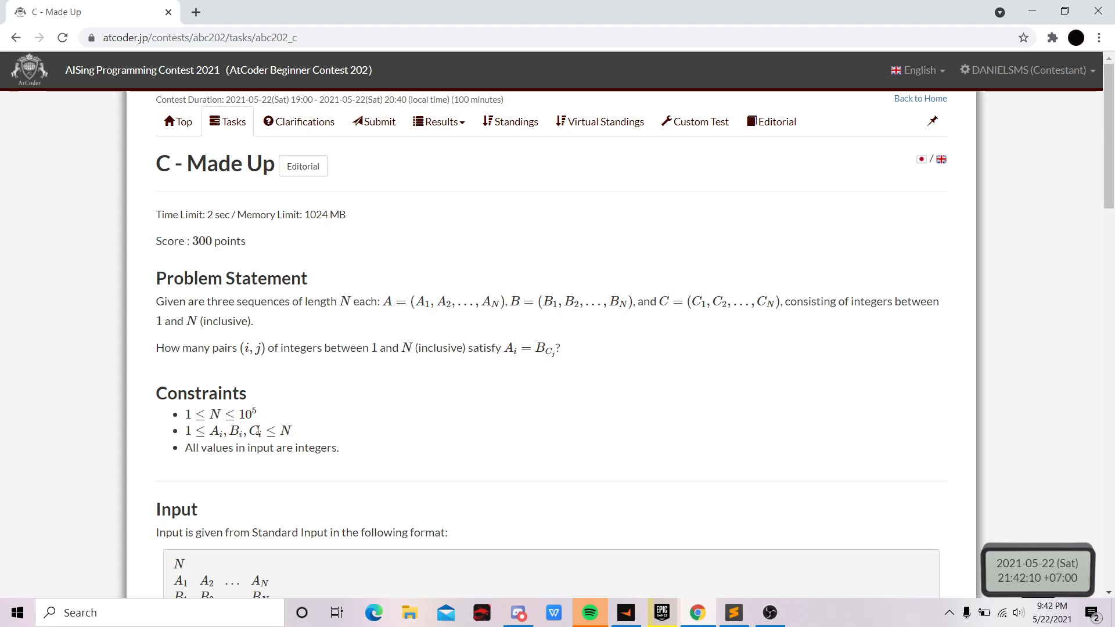
Step: Read Made Up's output format and Sample 1, then pull down the Results menu
scroll("down", 3)
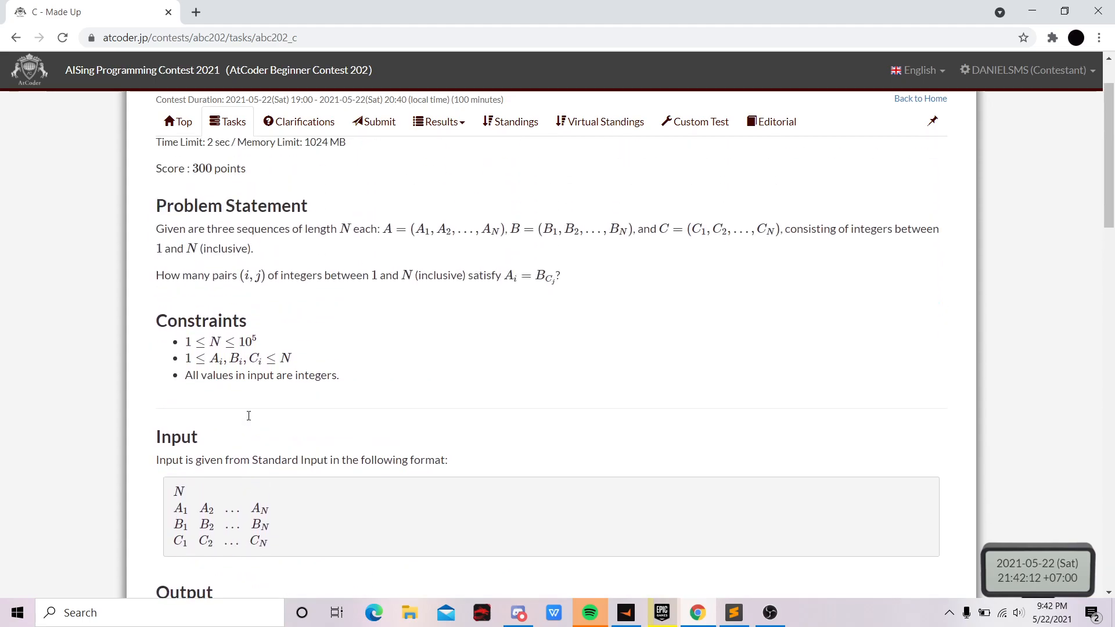
scroll("up", 3)
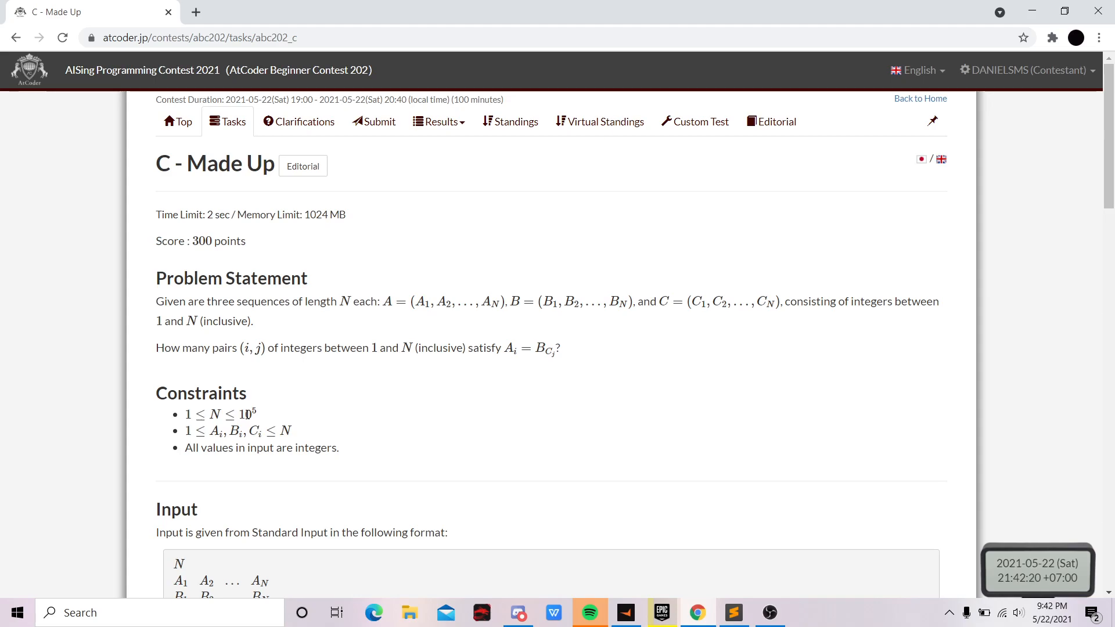
scroll("down", 3)
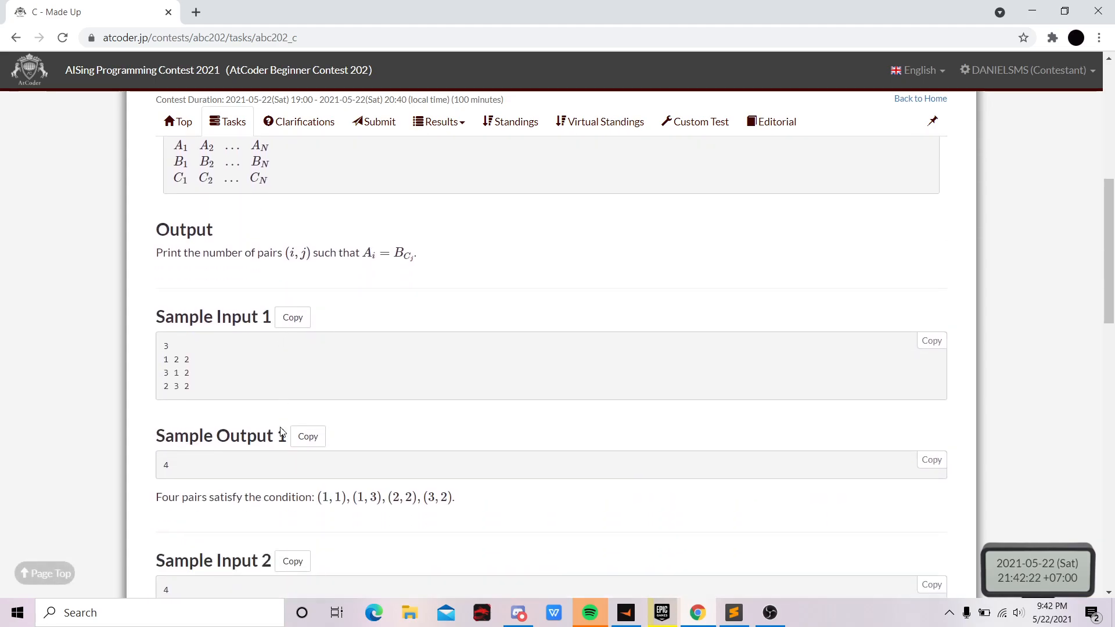
scroll("down", 3)
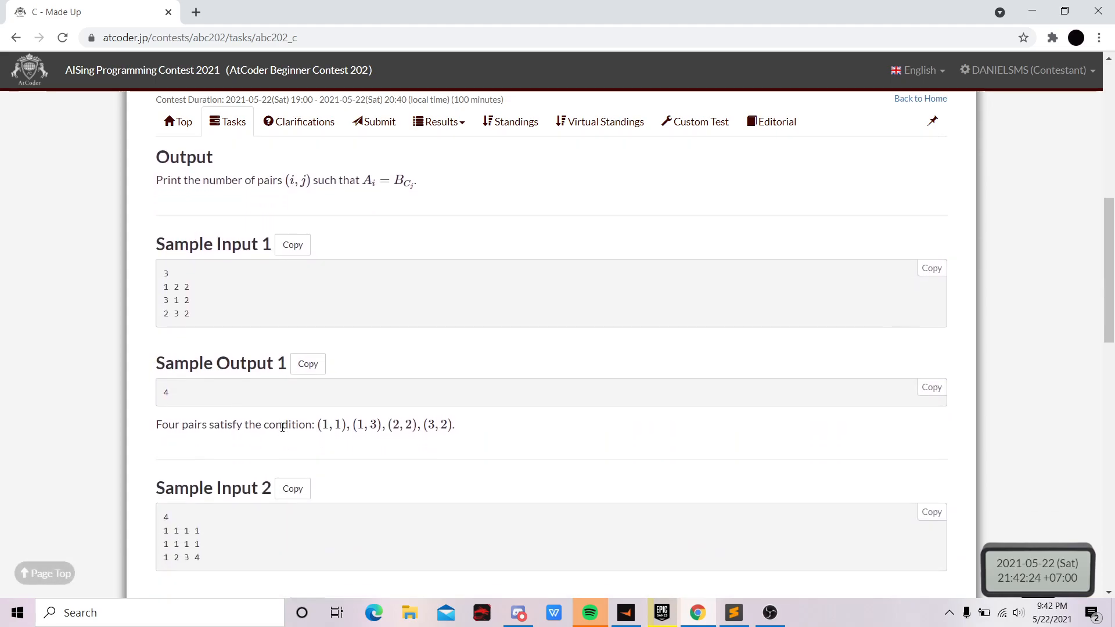
left_click(438, 122)
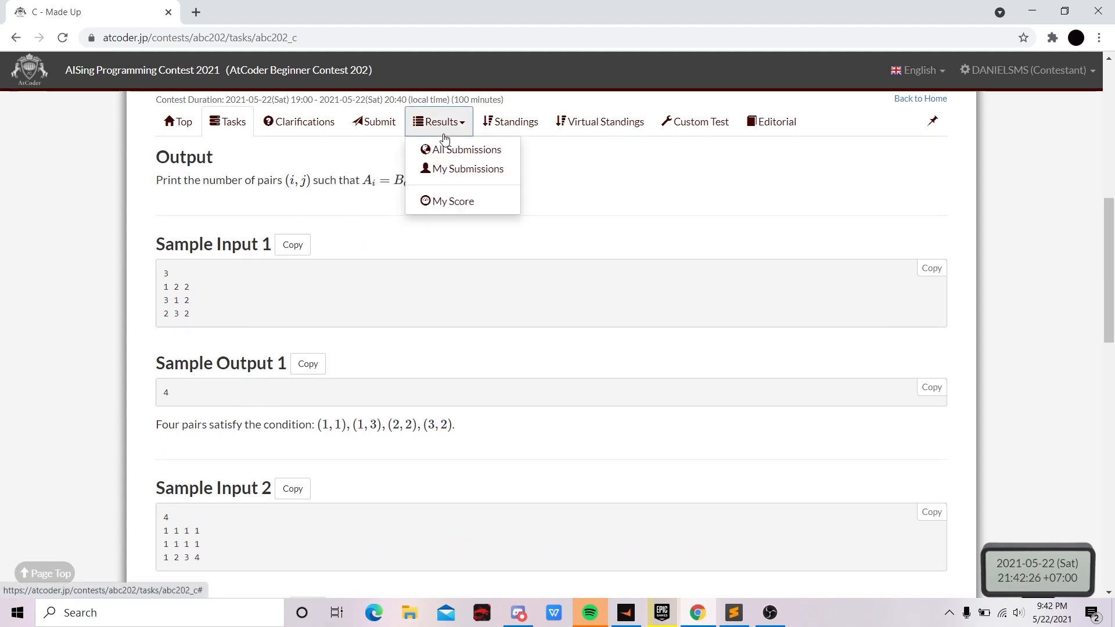
Step: Review submission #22840220's C++ source for Made Up, down to its b[c[i]] count loops
left_click(467, 168)
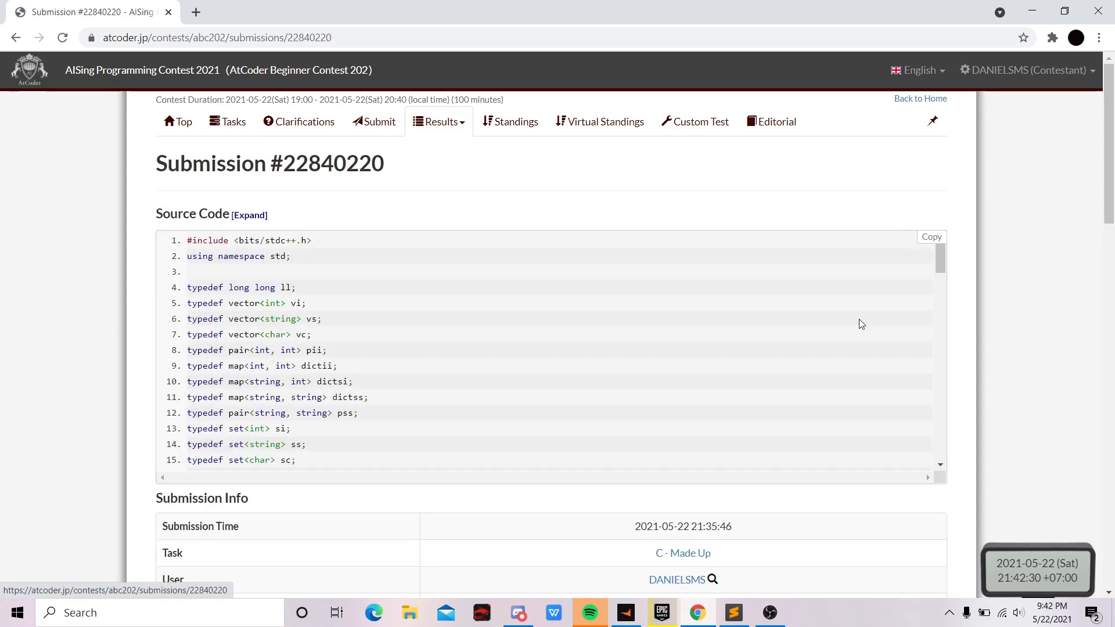
scroll("down", 3)
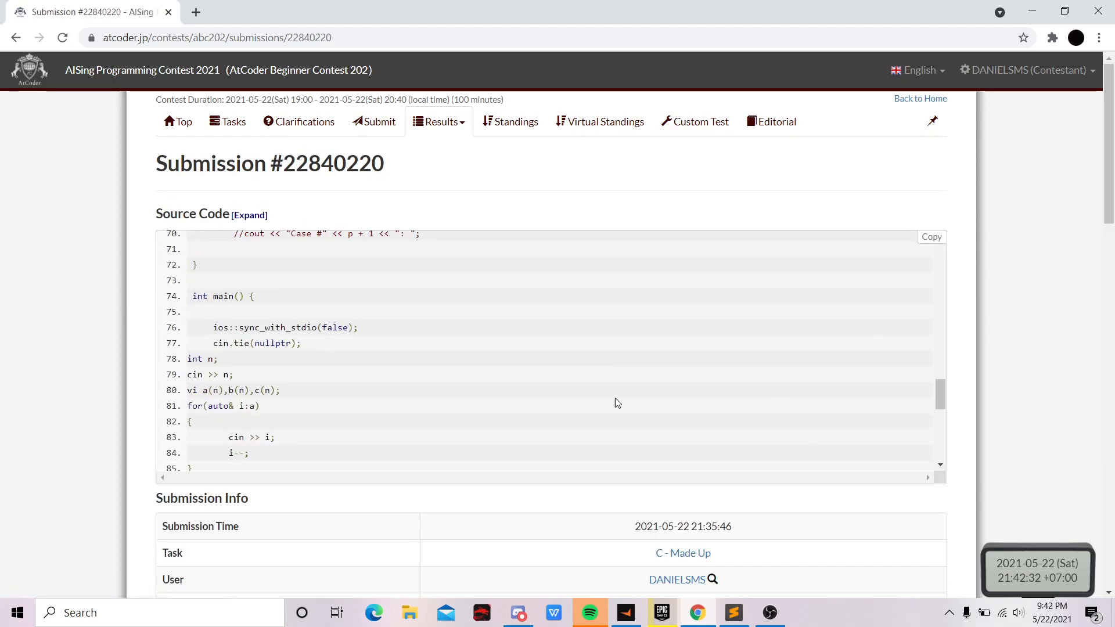
mouse_move(355, 386)
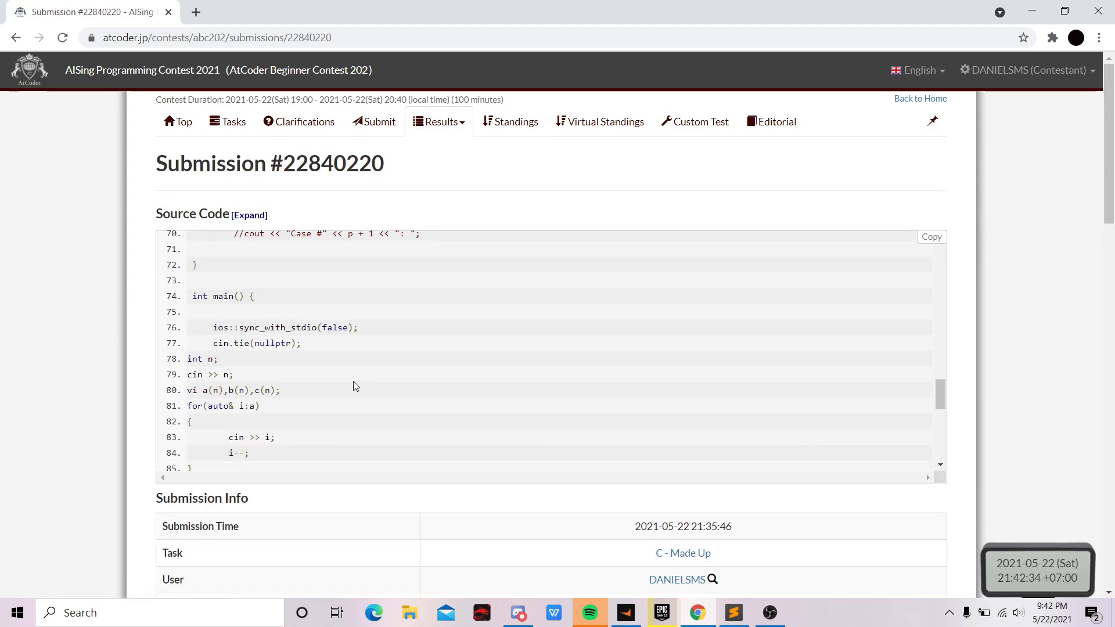
scroll("down", 3)
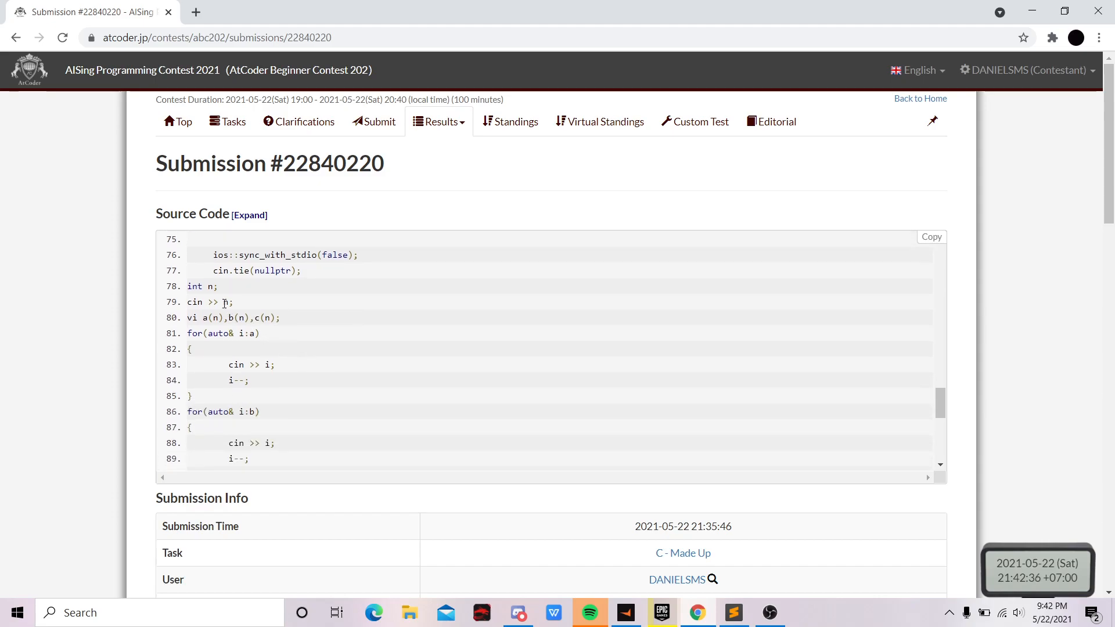
mouse_move(216, 286)
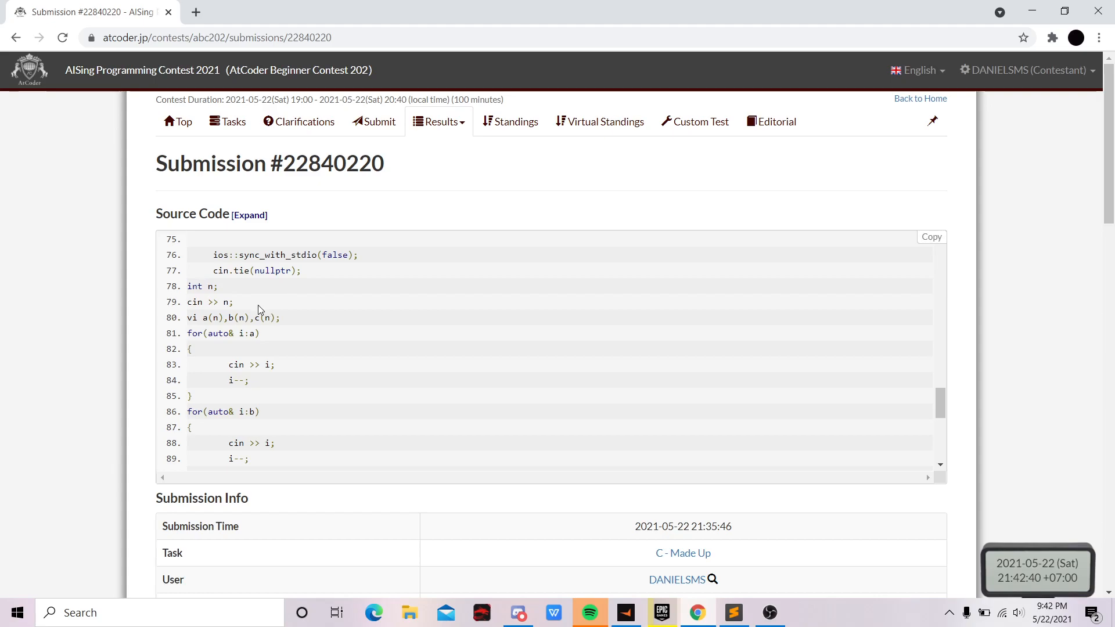
mouse_move(209, 324)
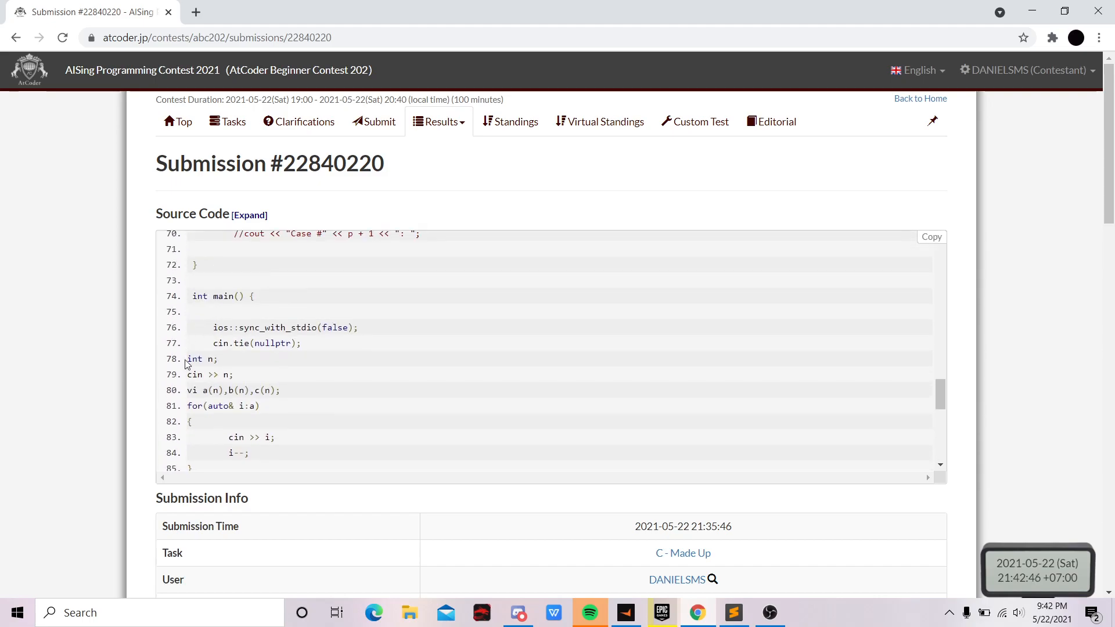
scroll("down", 3)
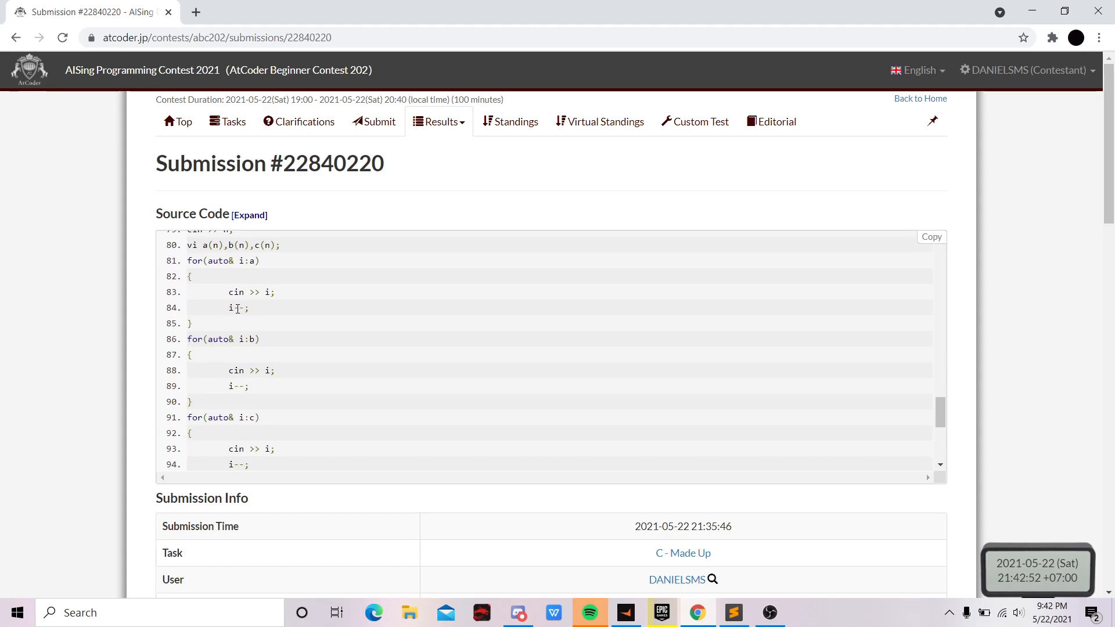
scroll("down", 3)
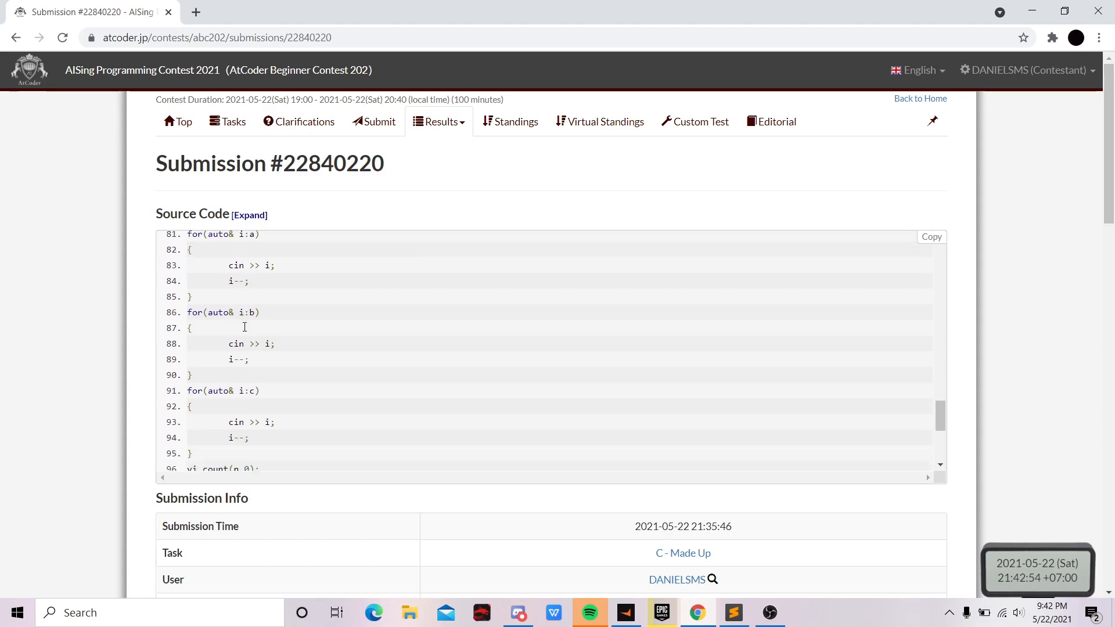
scroll("down", 3)
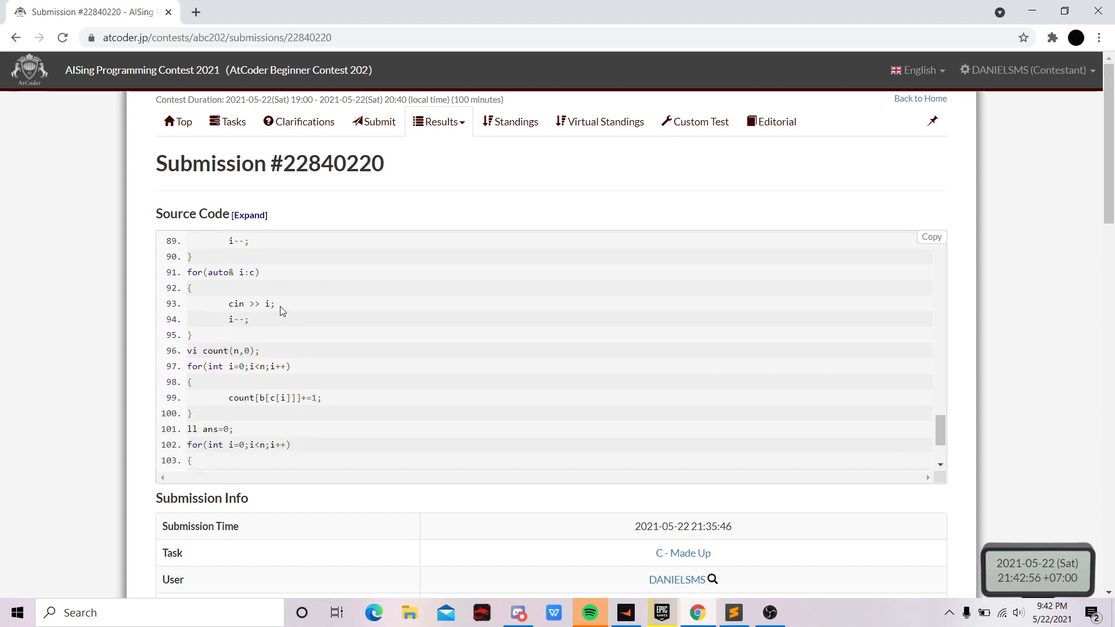
mouse_move(283, 327)
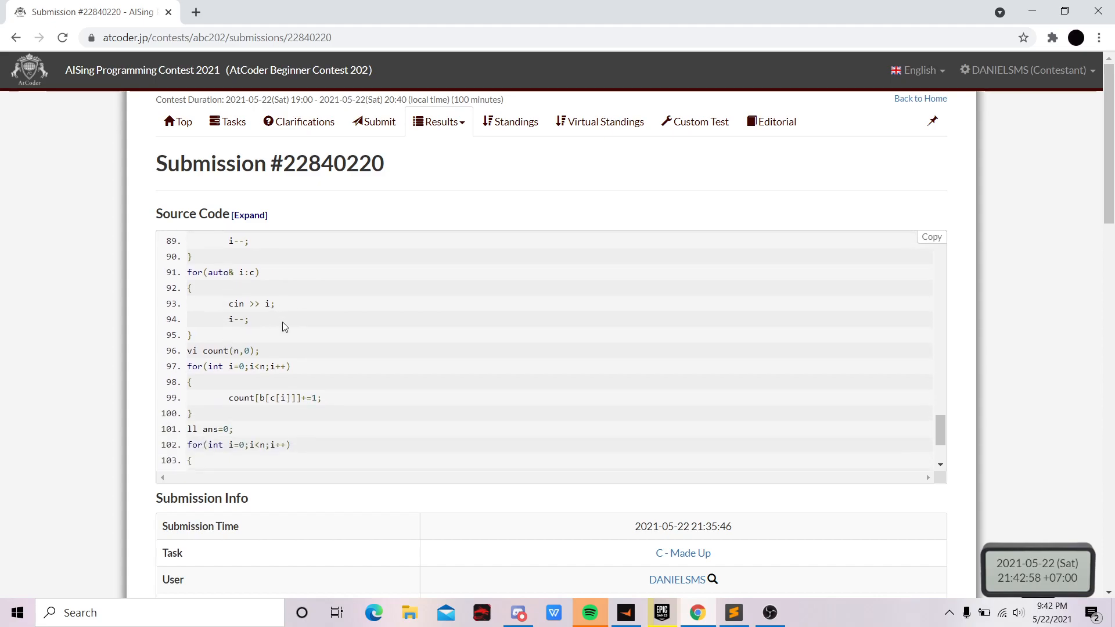
mouse_move(292, 306)
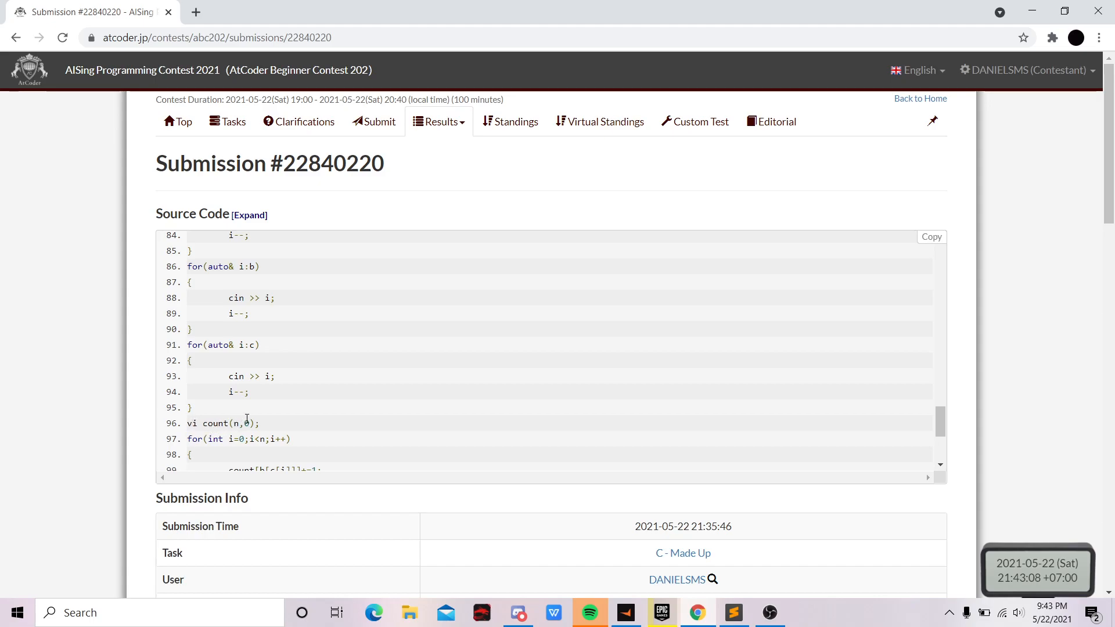
scroll("down", 3)
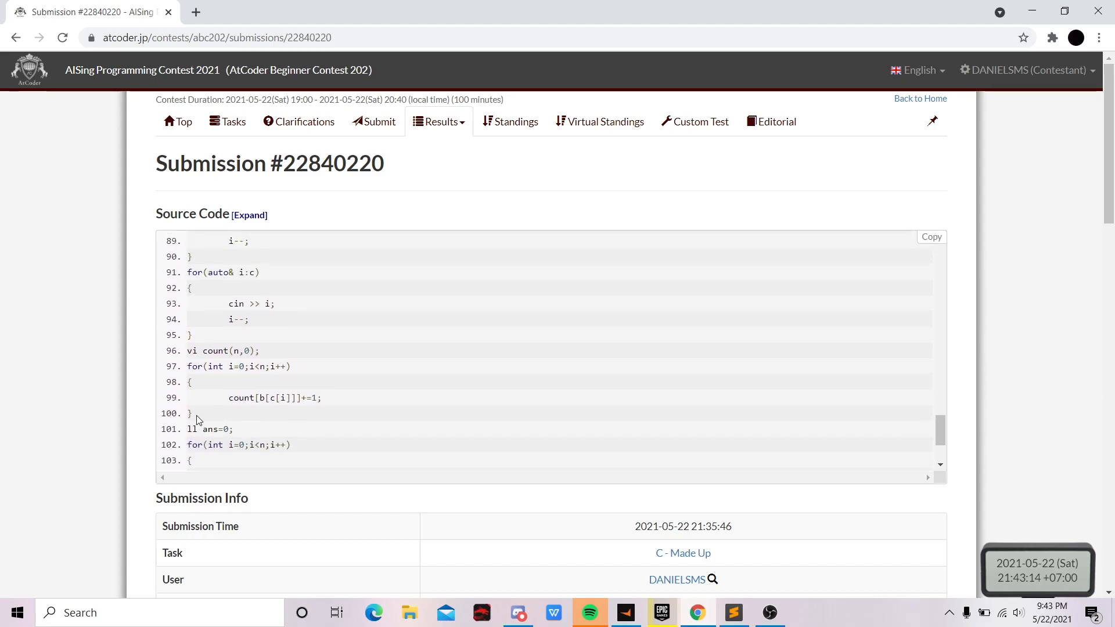
mouse_move(303, 372)
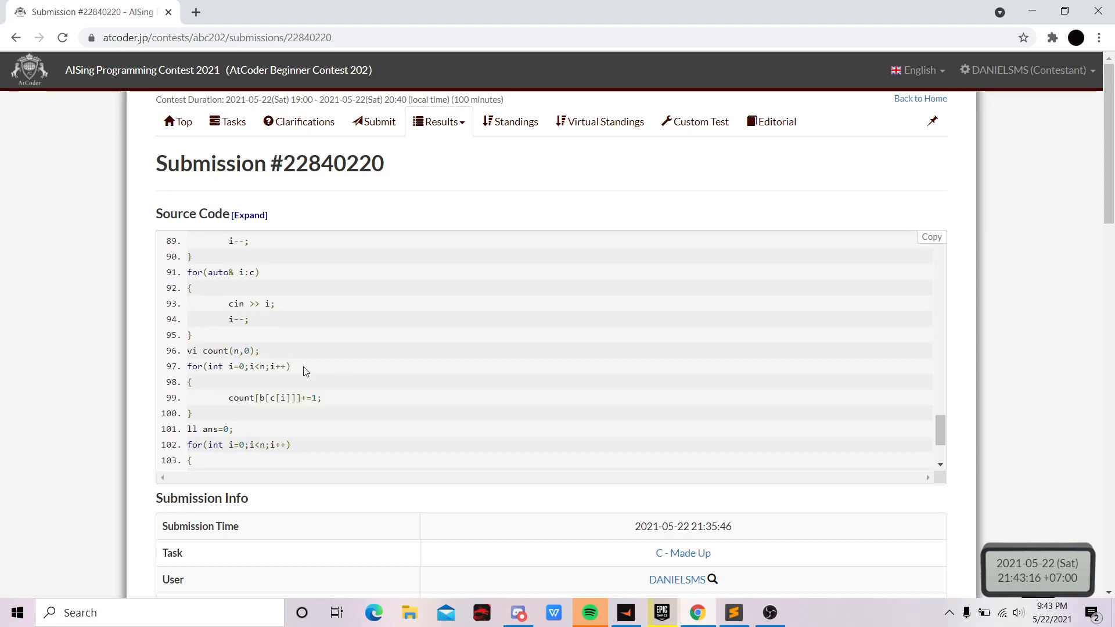
mouse_move(203, 350)
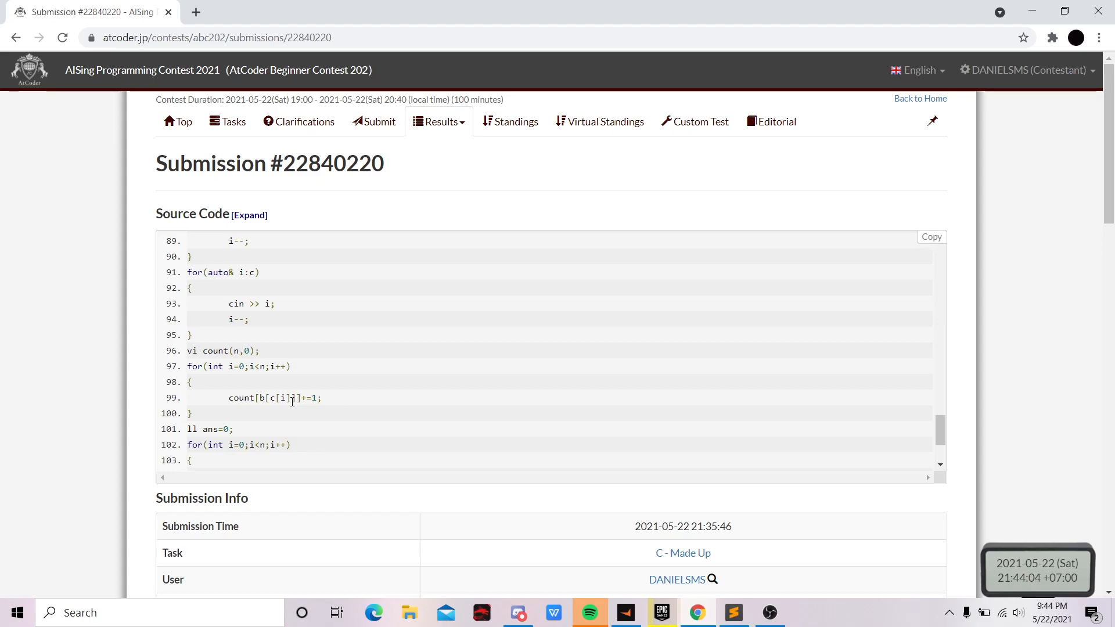
scroll("down", 3)
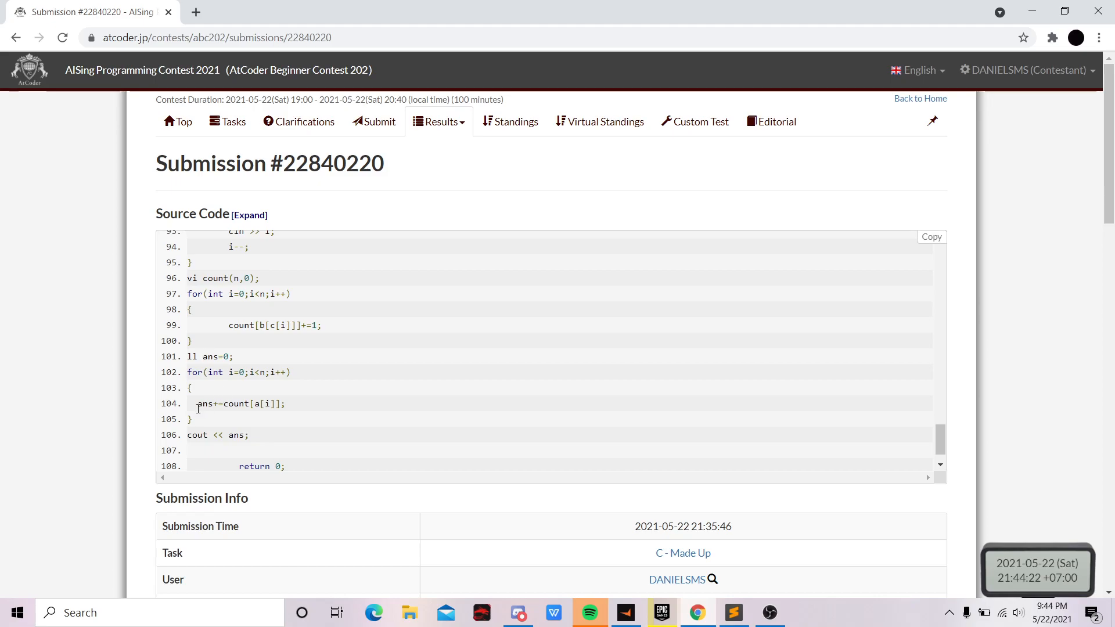
mouse_move(261, 421)
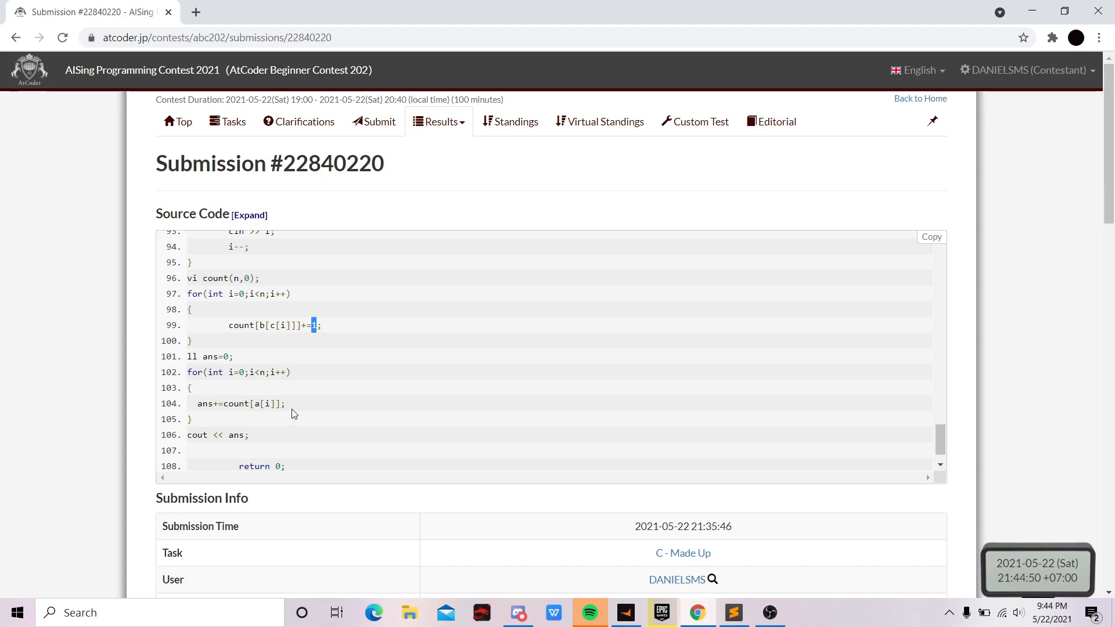
Step: Confirm the AC status in Submission Info, then return to the contest task list
scroll("down", 3)
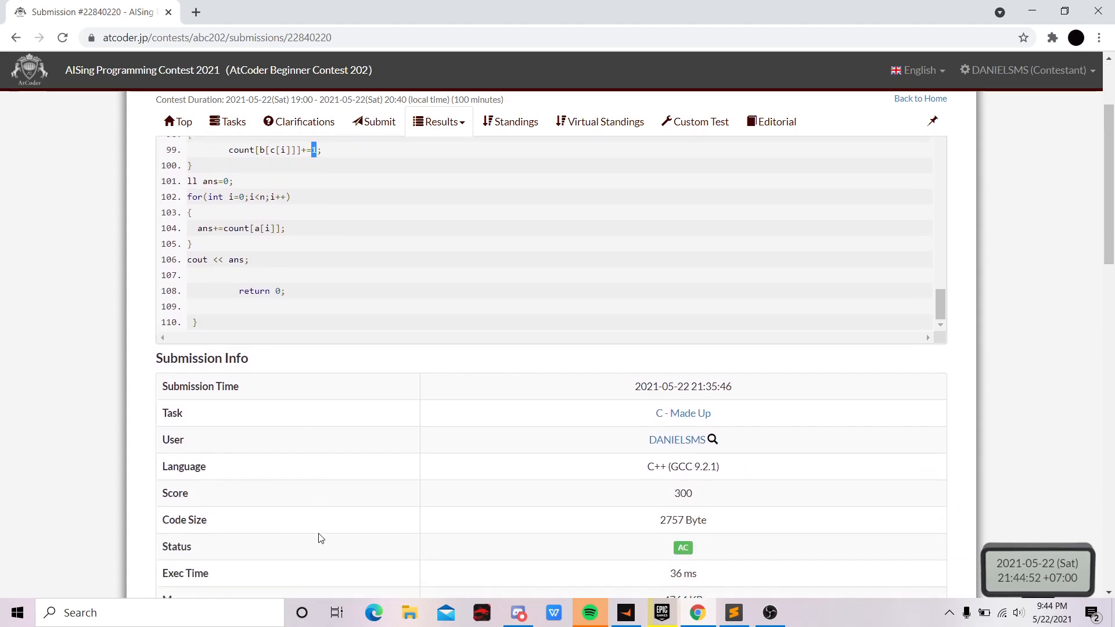
scroll("down", 3)
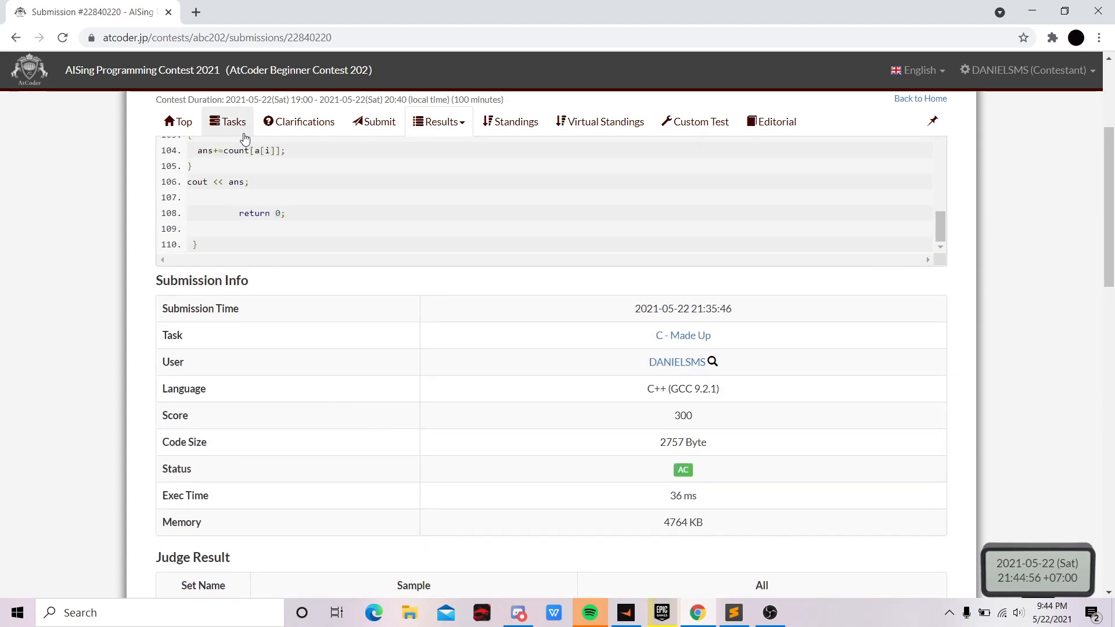
left_click(227, 121)
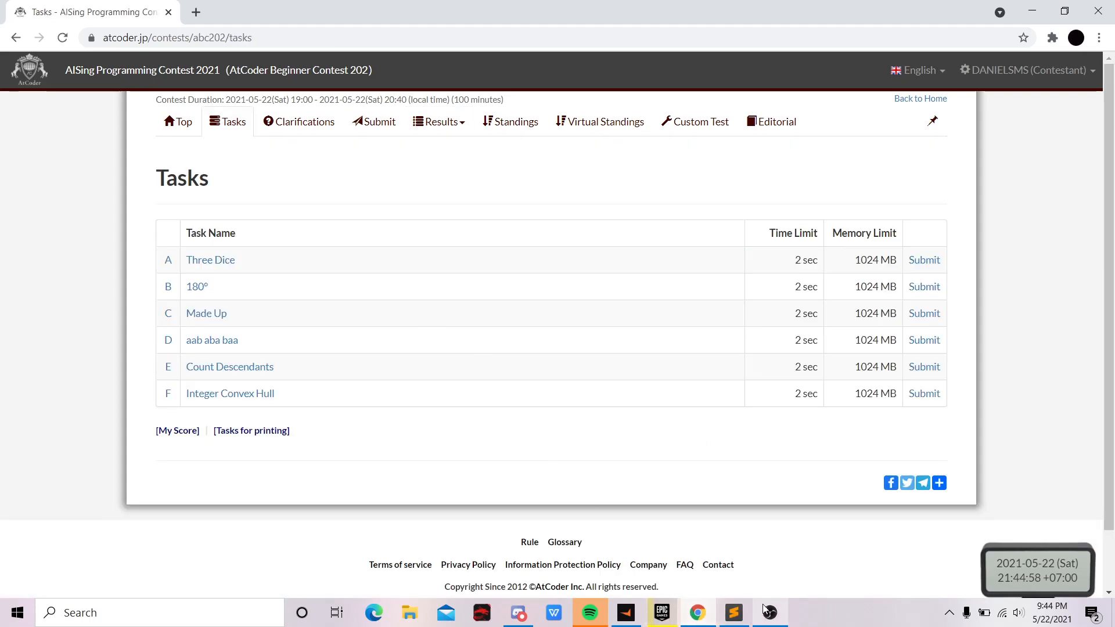